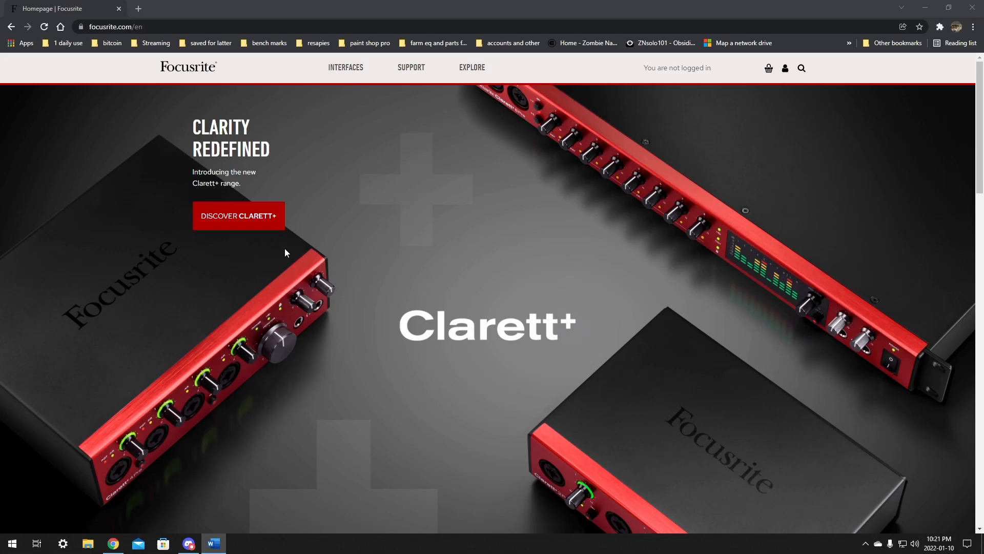
mouse_move(282, 255)
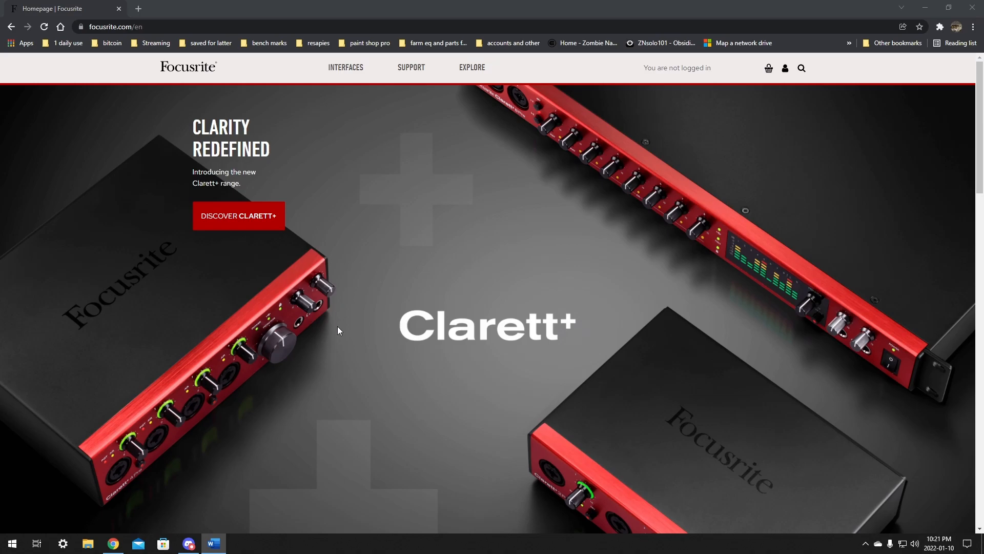
mouse_move(327, 316)
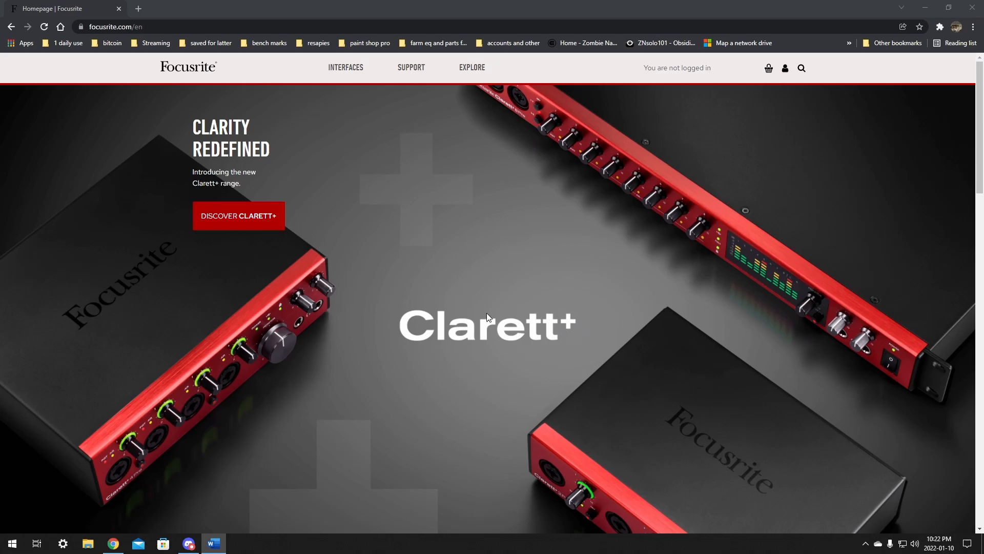
mouse_move(654, 313)
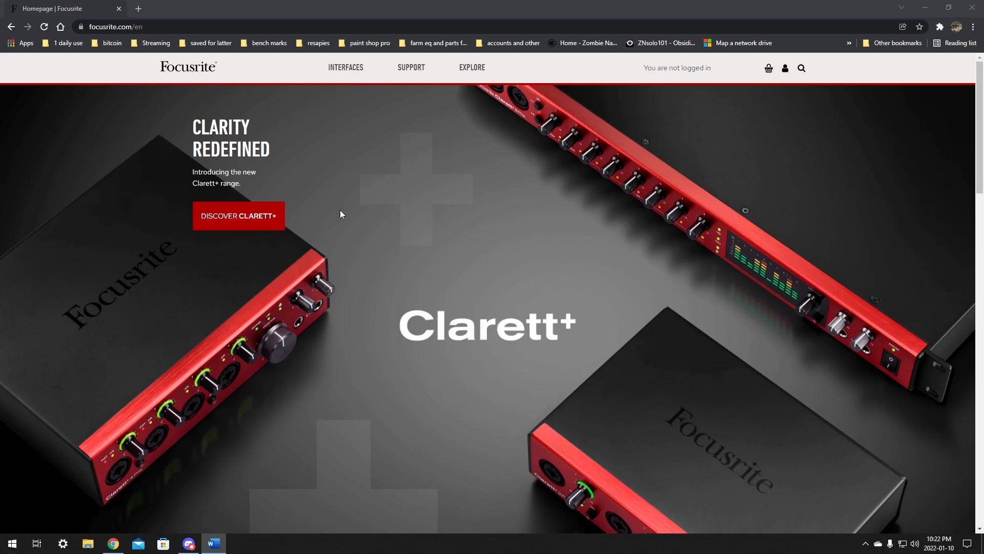
mouse_move(345, 67)
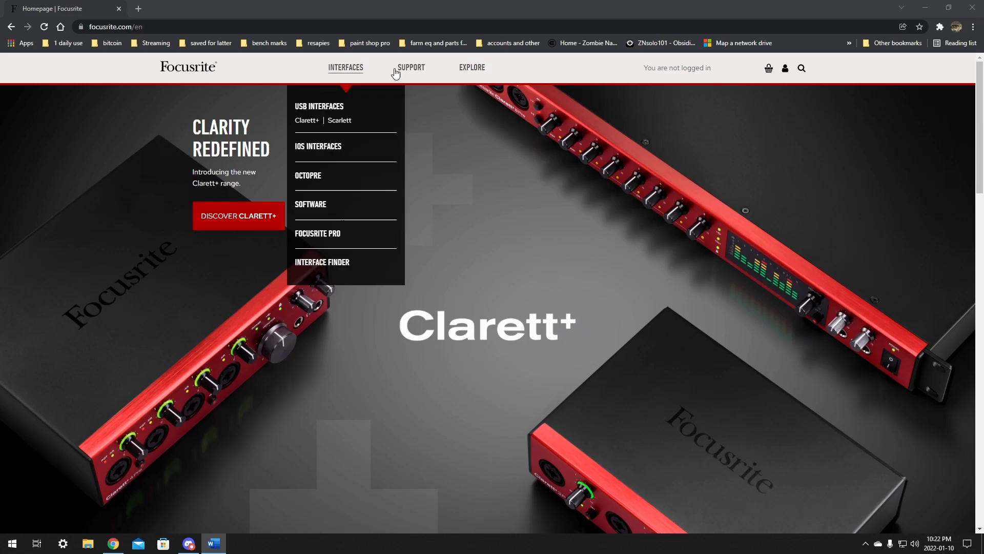
mouse_move(549, 170)
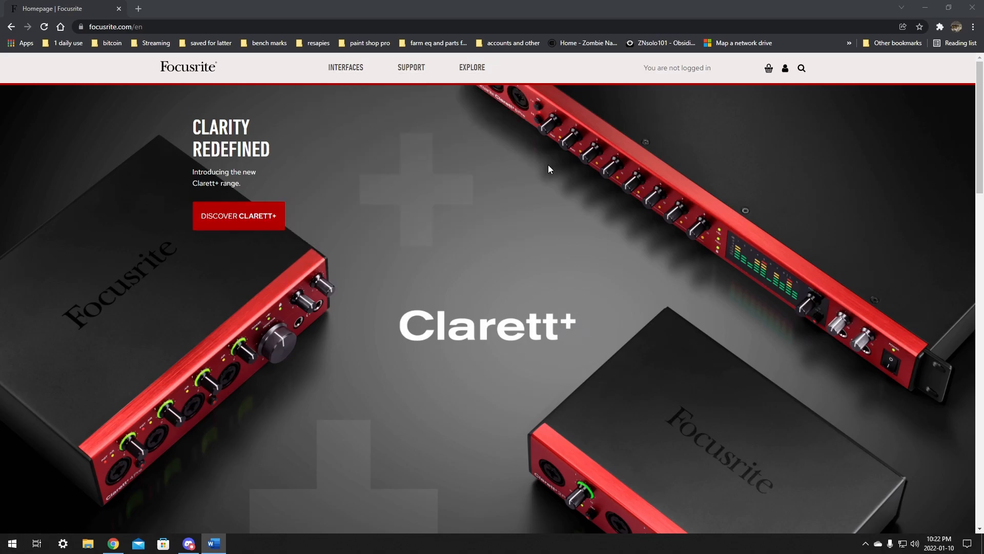
mouse_move(300, 181)
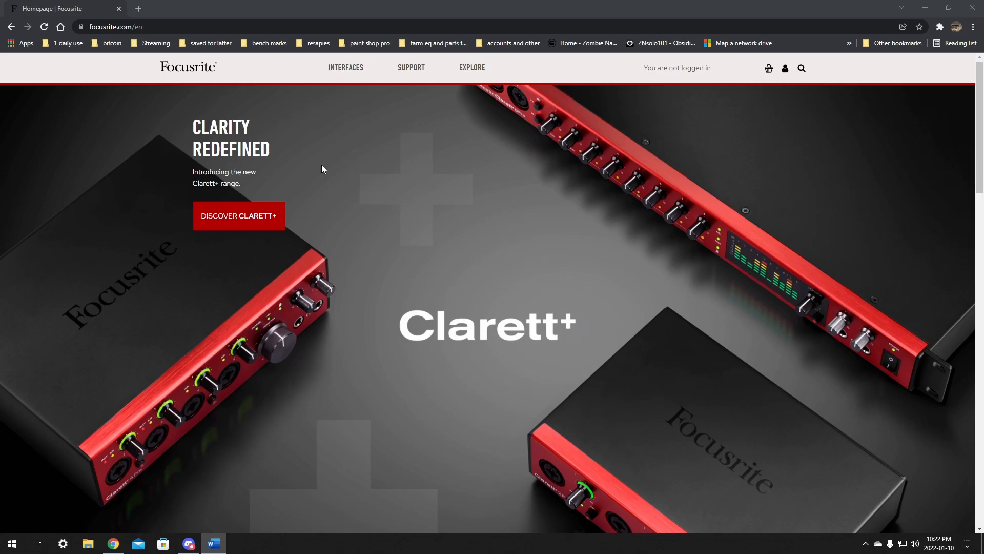
mouse_move(318, 168)
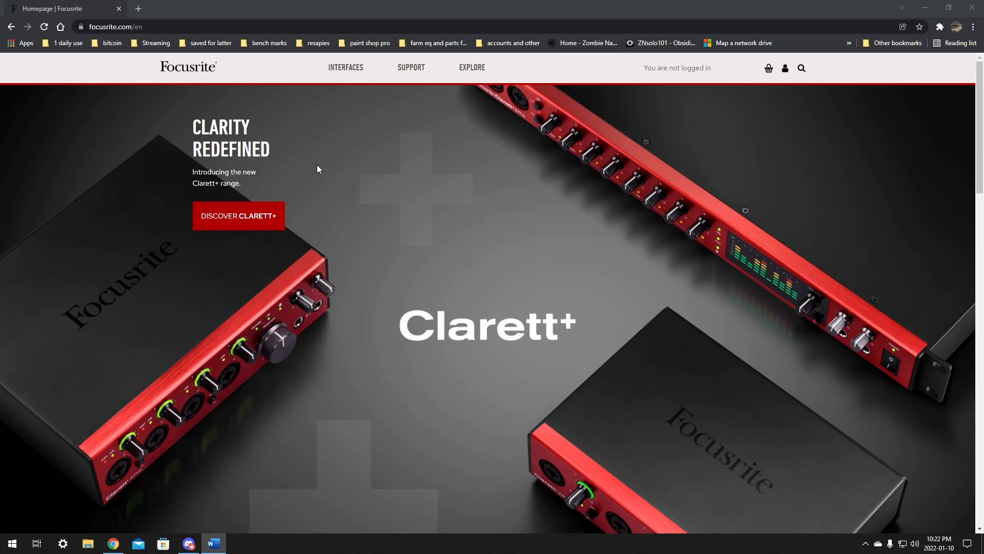
mouse_move(742, 218)
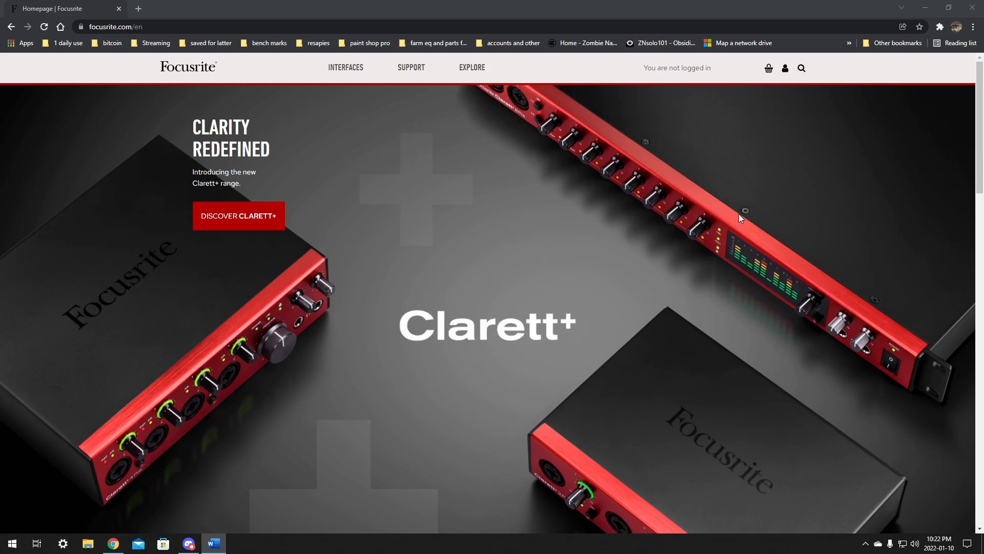
mouse_move(486, 378)
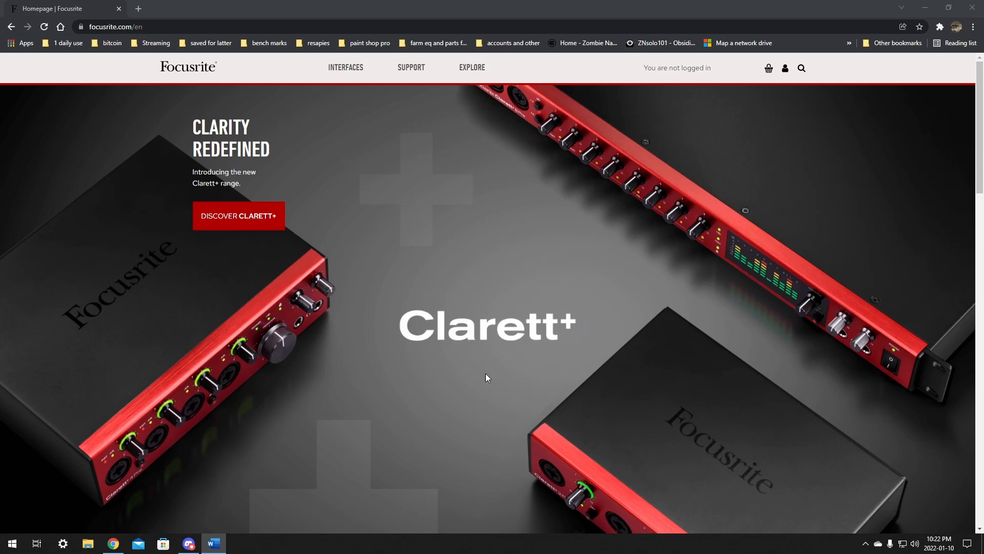
mouse_move(627, 349)
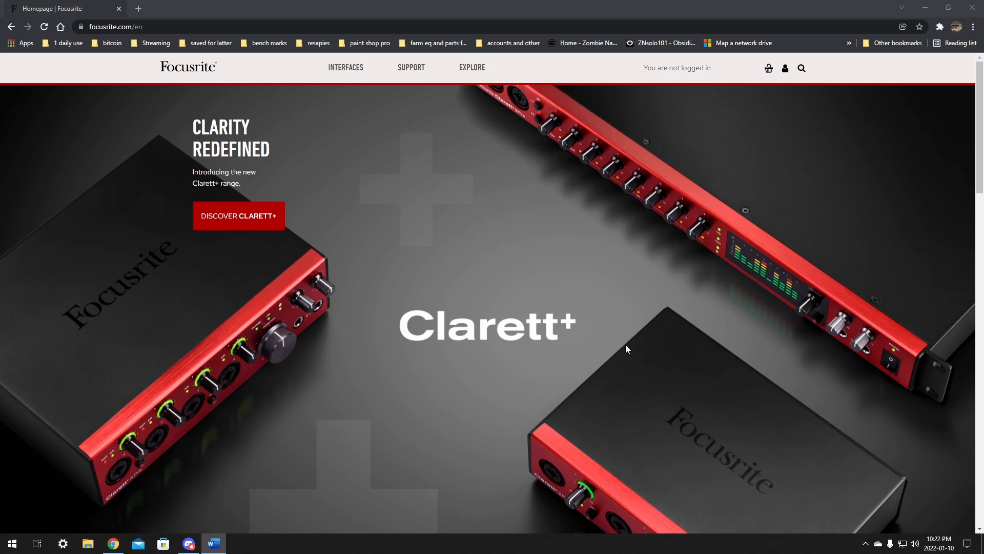
mouse_move(737, 132)
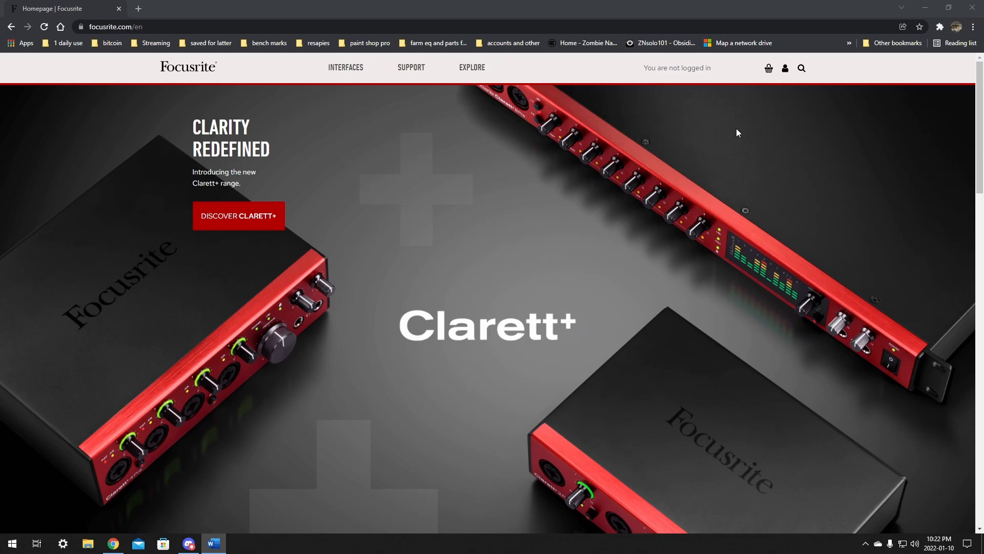
mouse_move(375, 199)
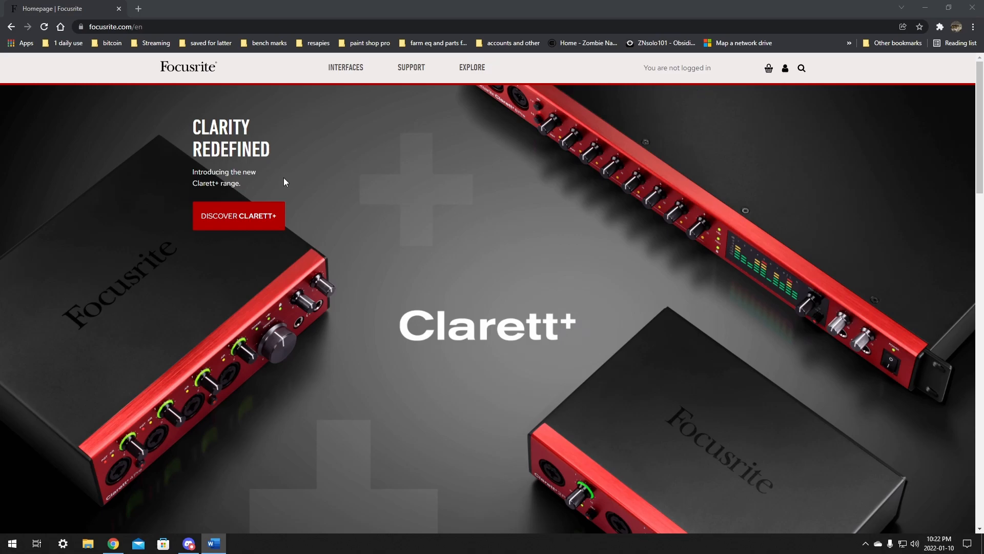
mouse_move(411, 109)
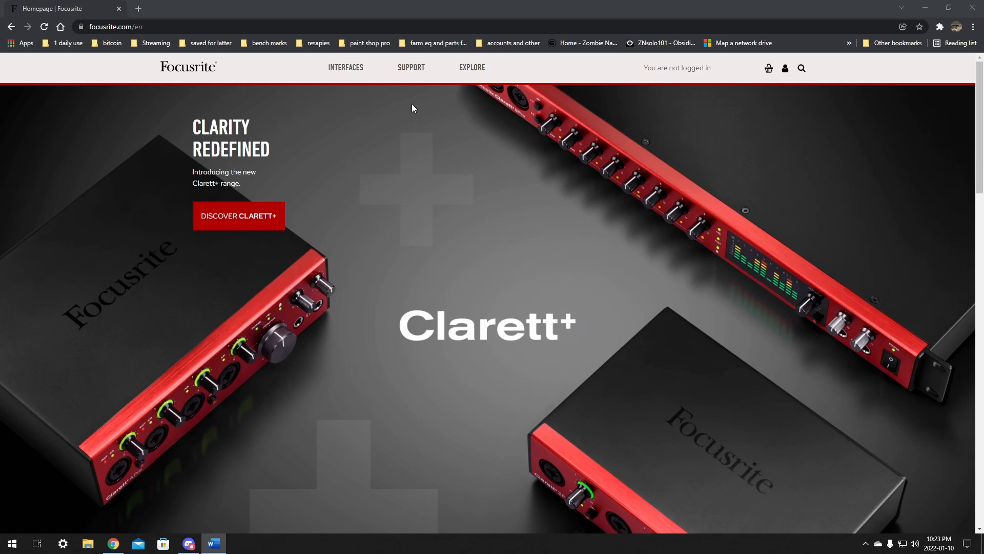
mouse_move(509, 395)
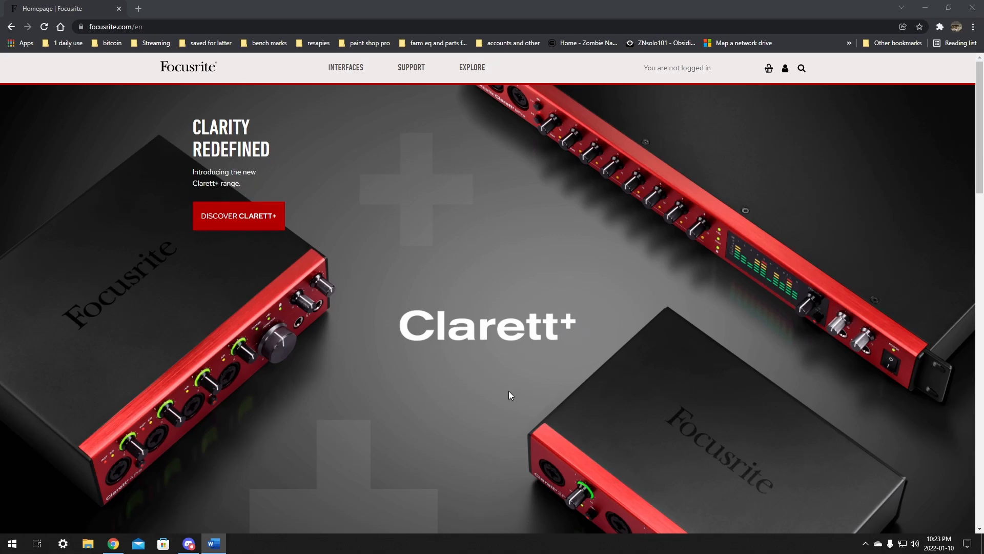
mouse_move(386, 142)
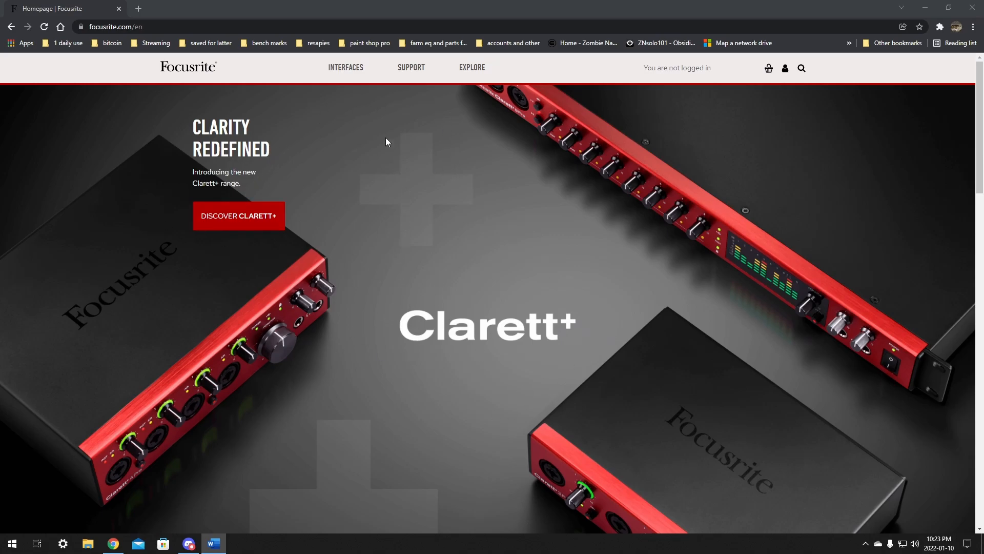
Step: On Support > Downloads, select Scarlett Solo 3rd Gen and download Focusrite Control 3.6.0 for Windows
left_click(137, 8)
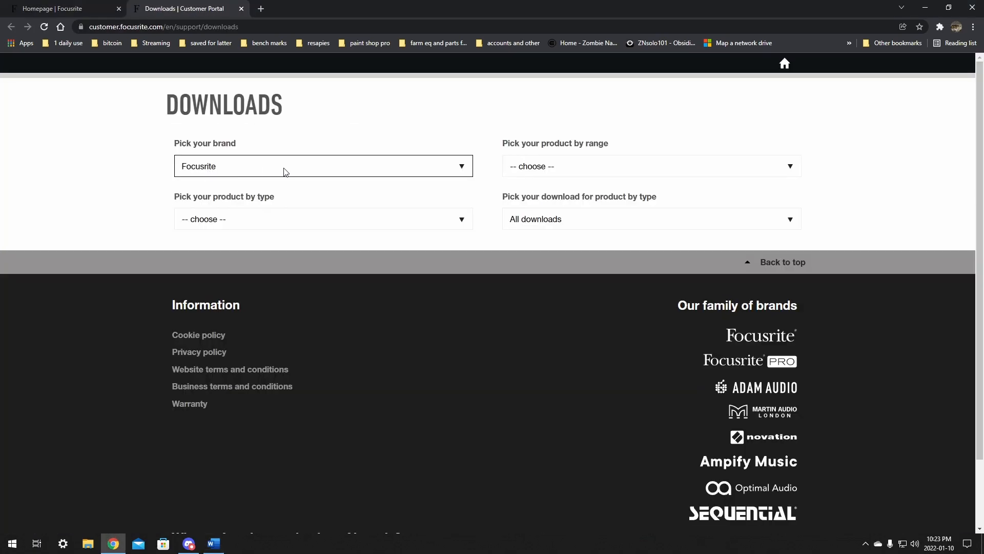
left_click(323, 218)
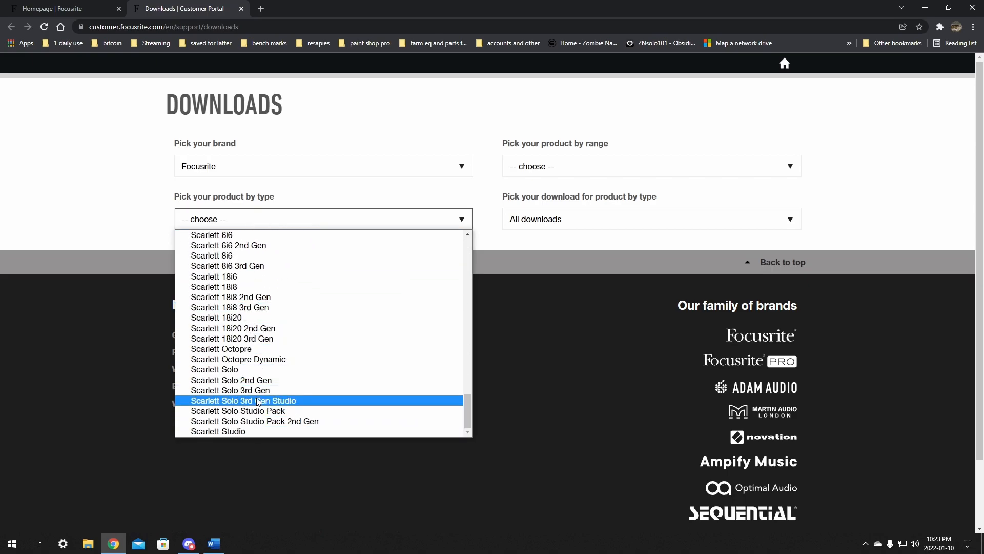
mouse_move(230, 389)
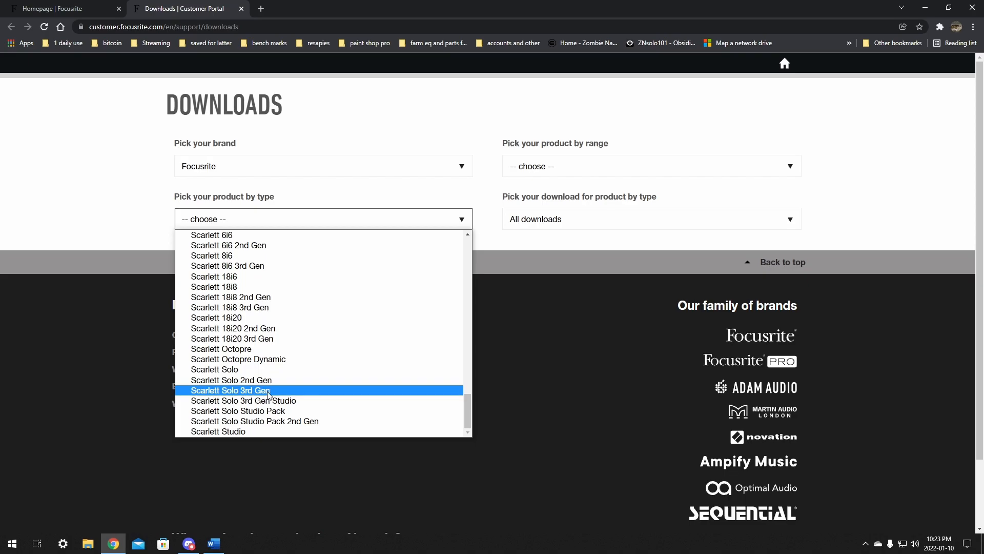
left_click(231, 389)
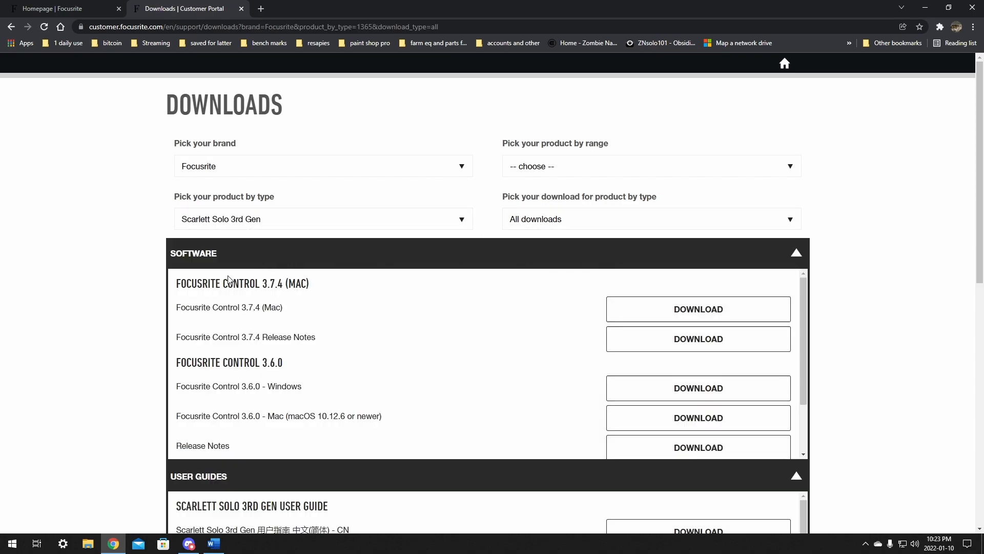
mouse_move(195, 297)
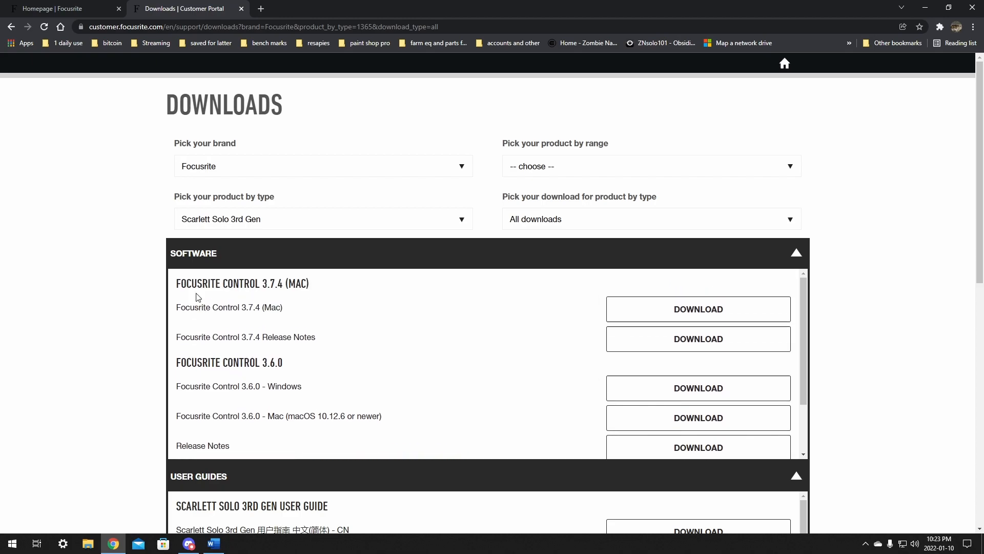
mouse_move(307, 296)
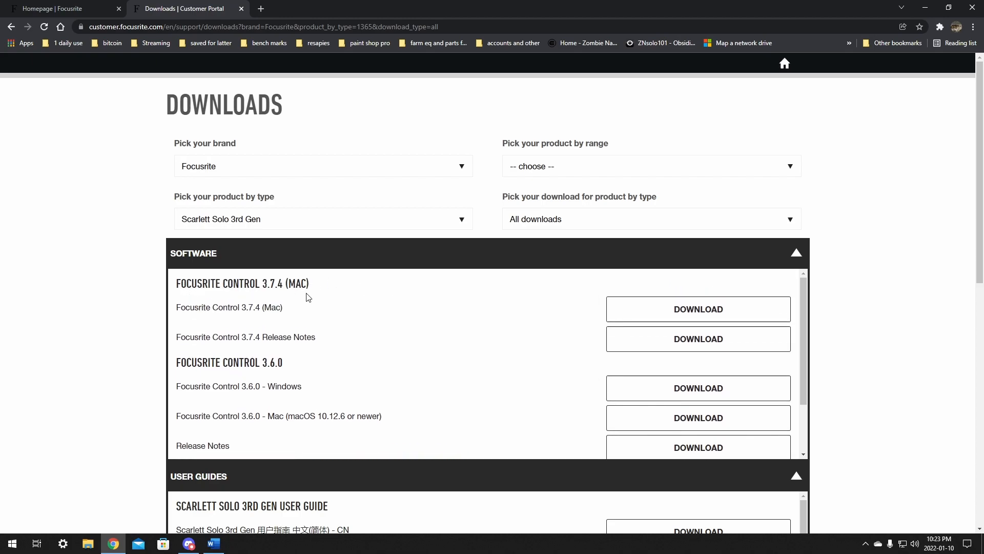
mouse_move(270, 385)
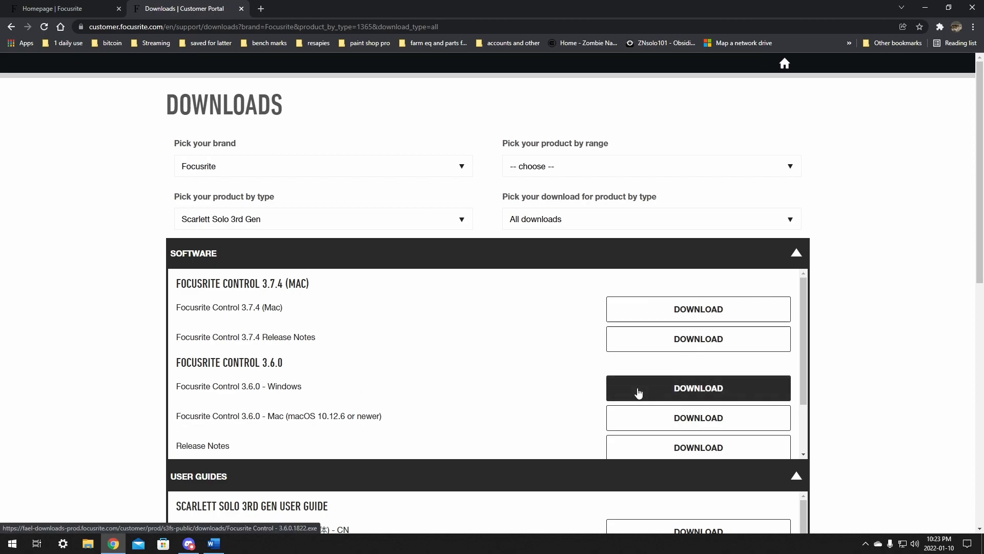
left_click(698, 388)
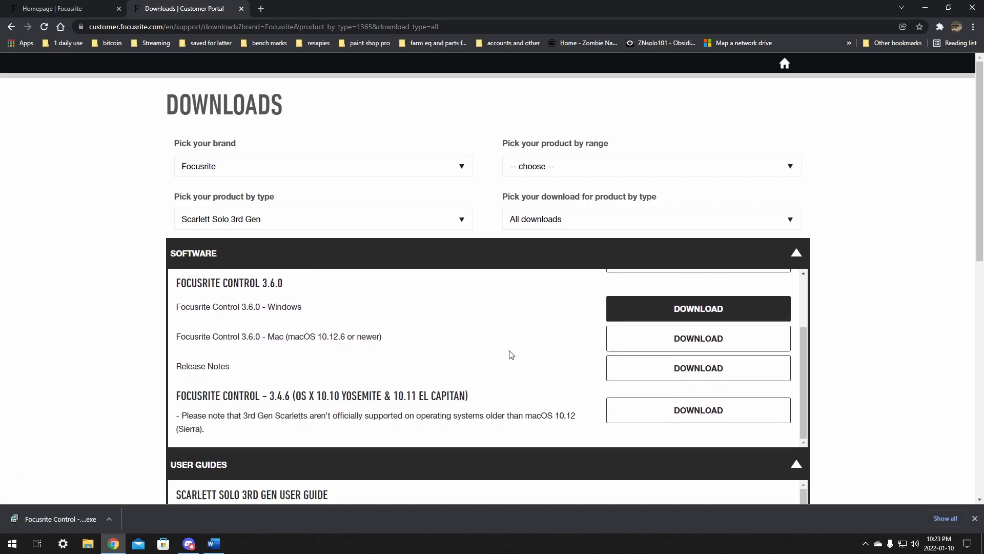
scroll("down", 3)
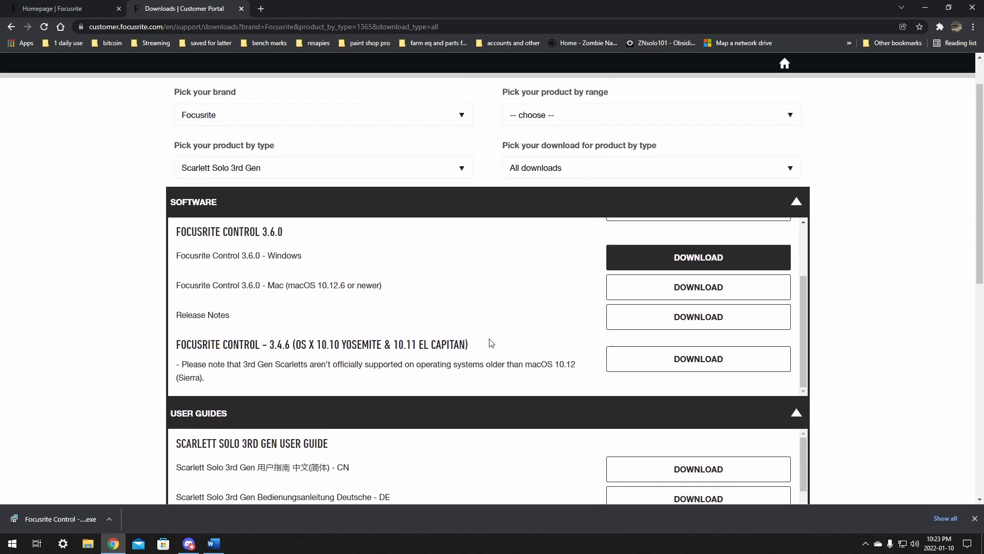
mouse_move(536, 186)
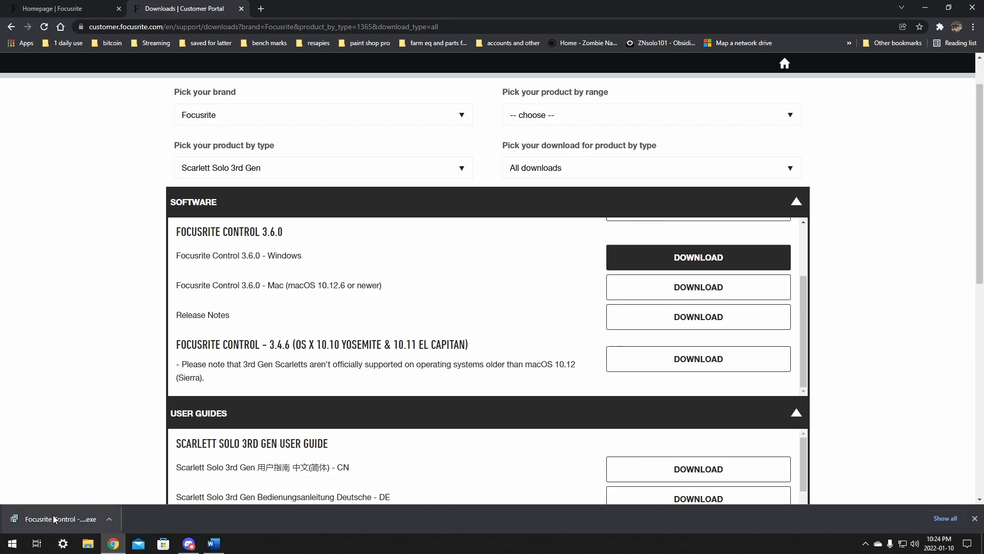
Step: Run the Focusrite Control 3.6.0 installer as a Full installation, finishing with a restart
left_click(697, 257)
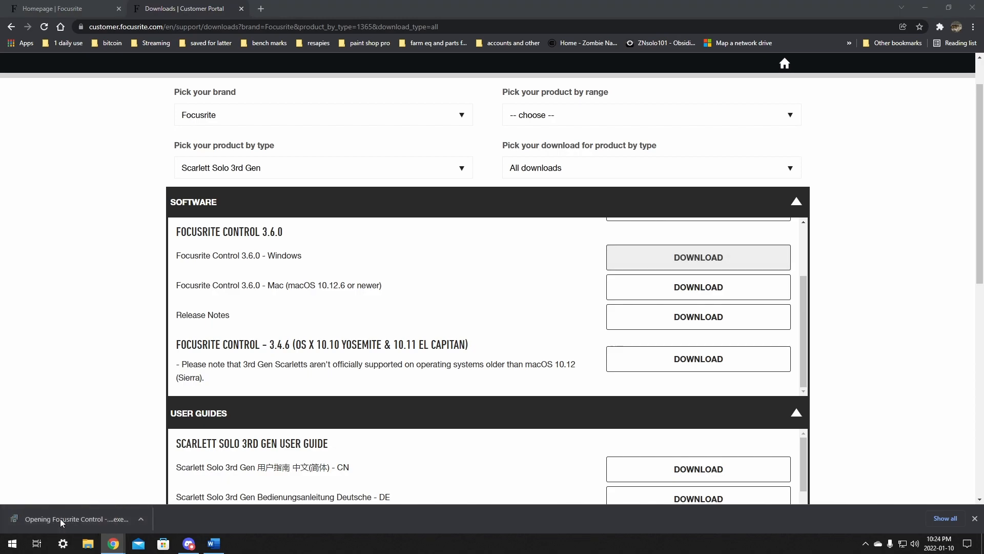
left_click(72, 518)
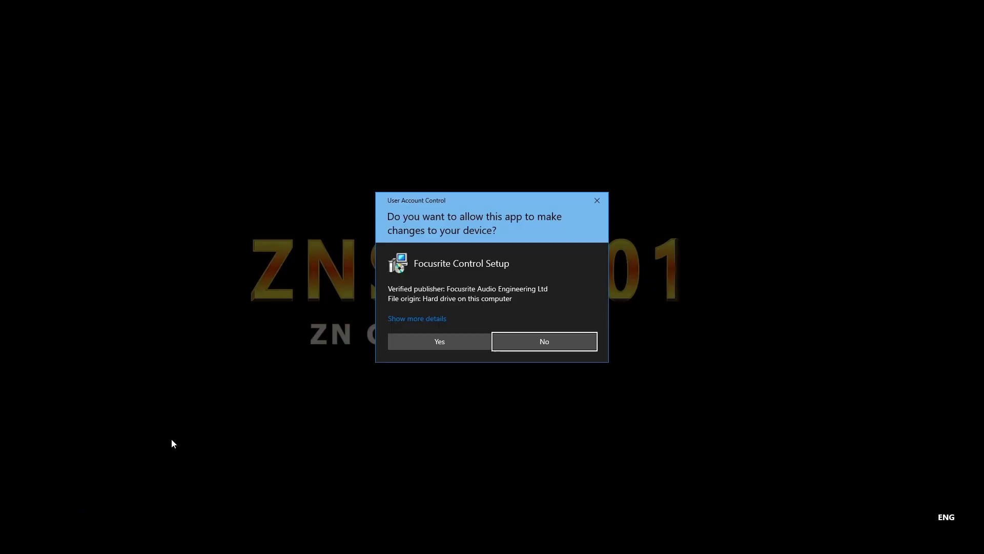
left_click(438, 341)
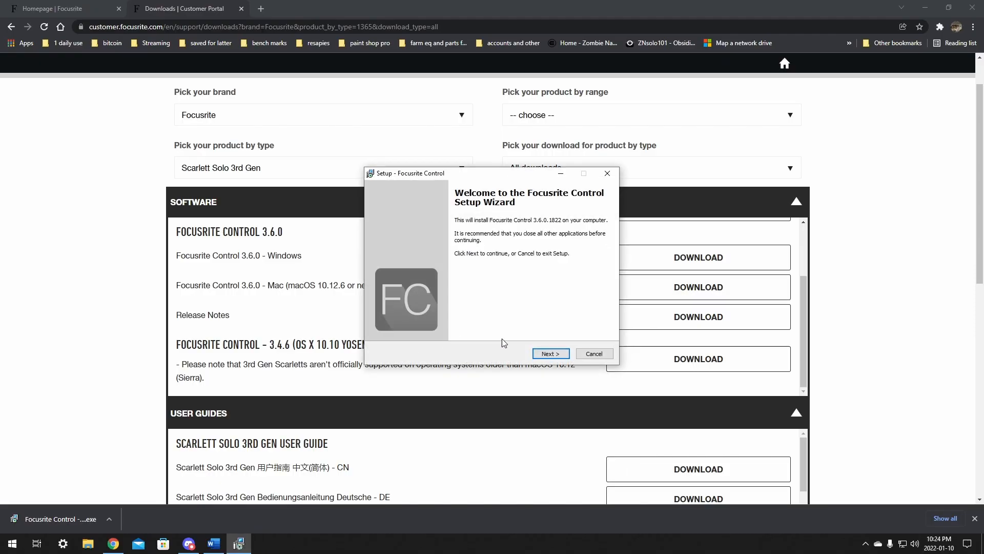
left_click(549, 353)
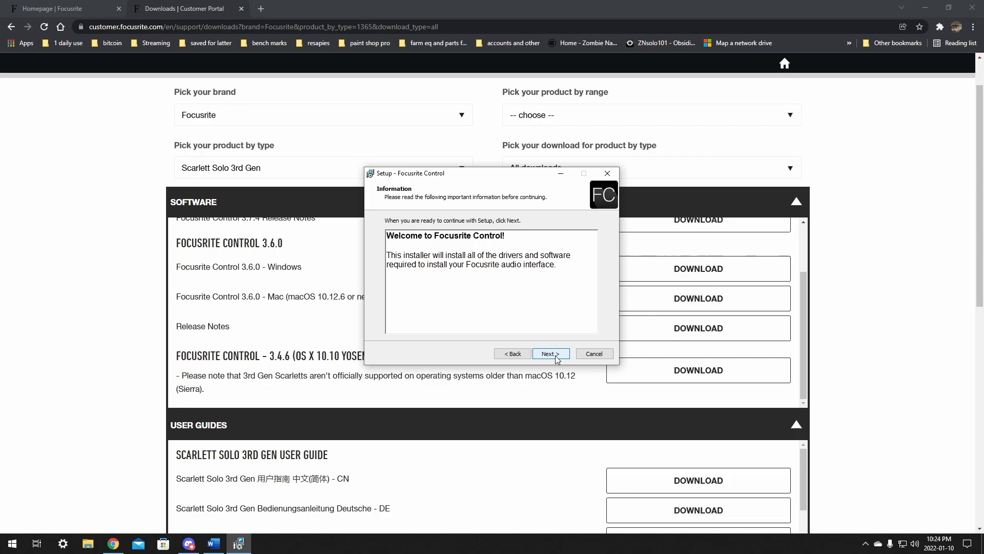
left_click(548, 352)
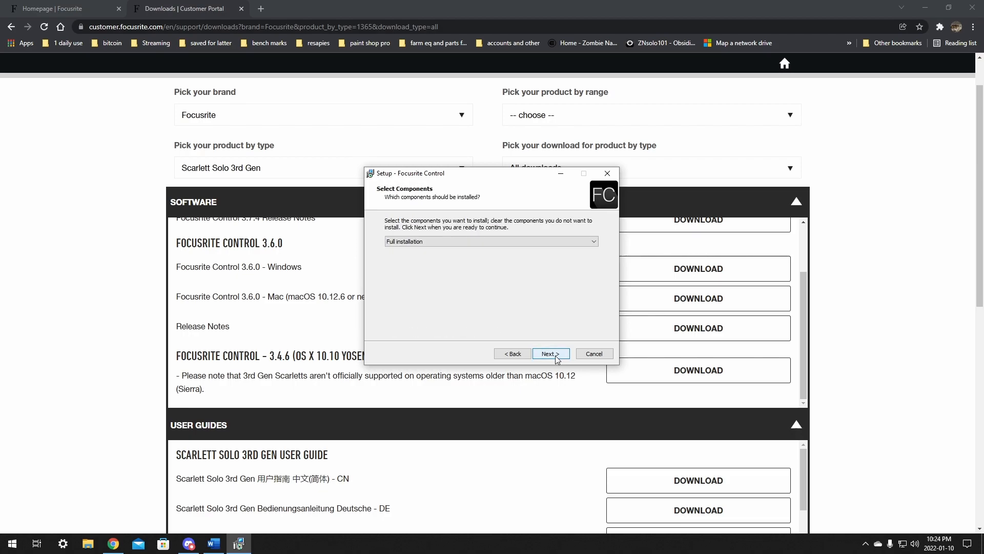
left_click(548, 353)
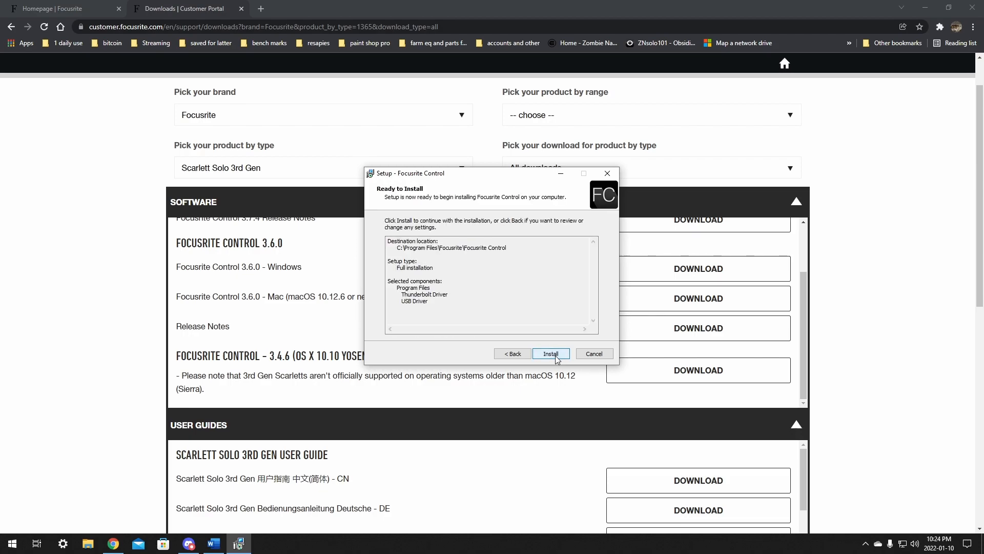
left_click(550, 353)
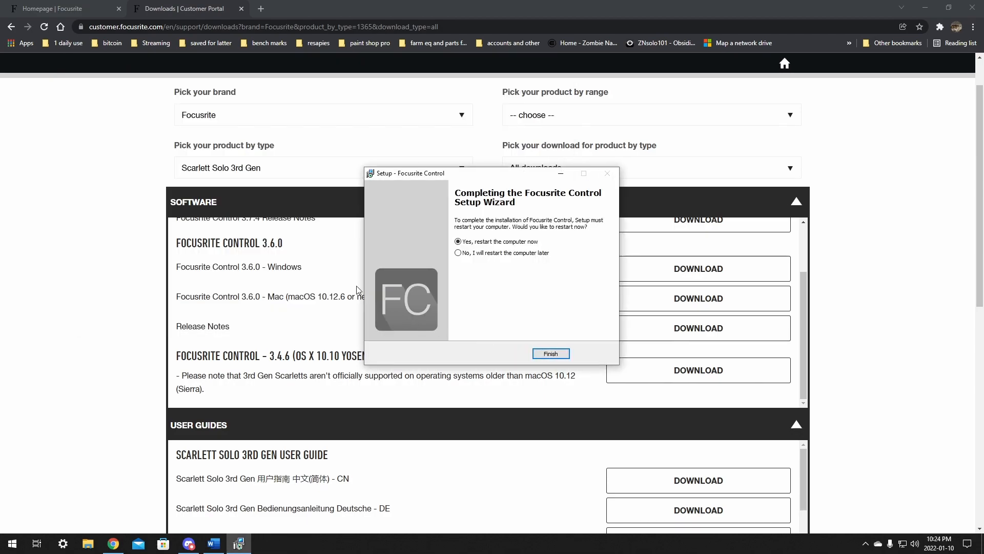
mouse_move(502, 227)
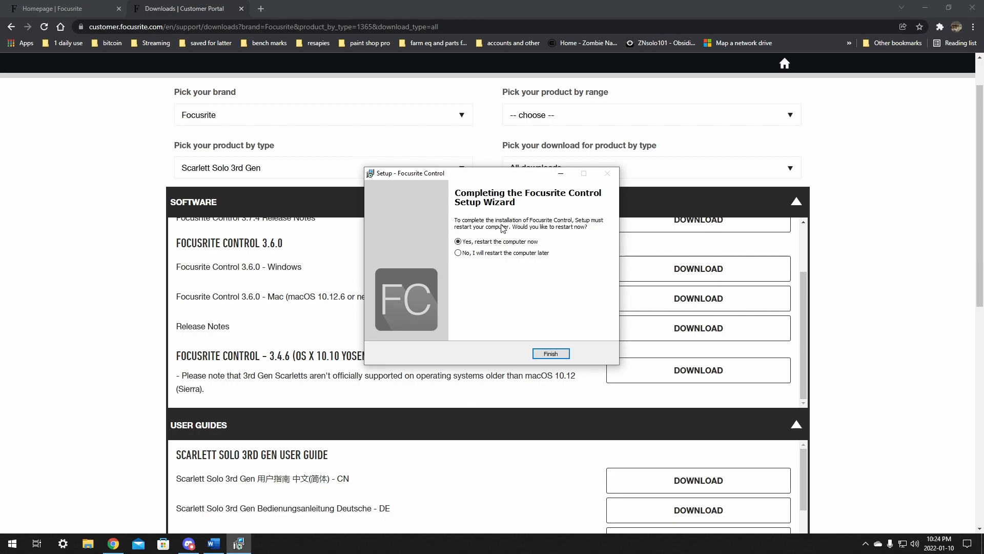
mouse_move(587, 227)
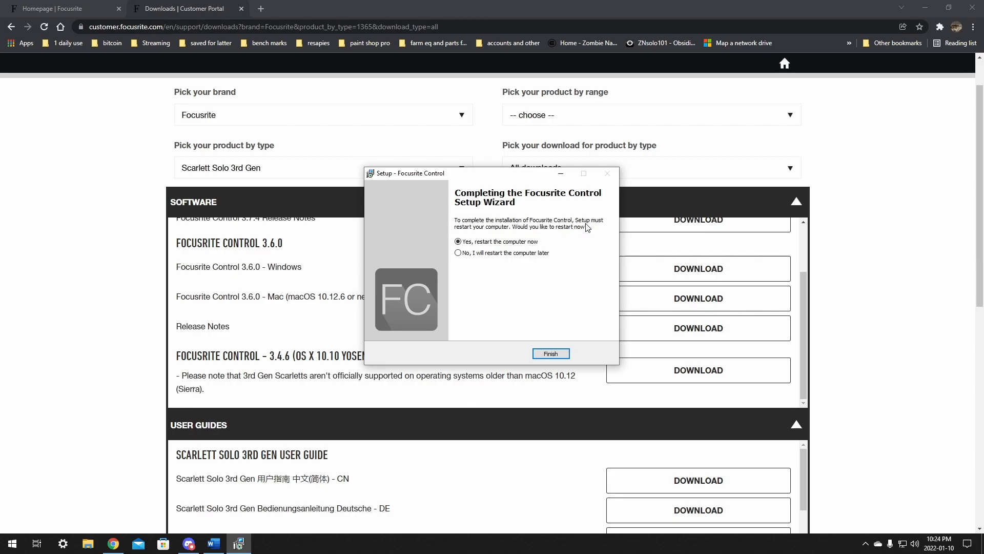
mouse_move(468, 235)
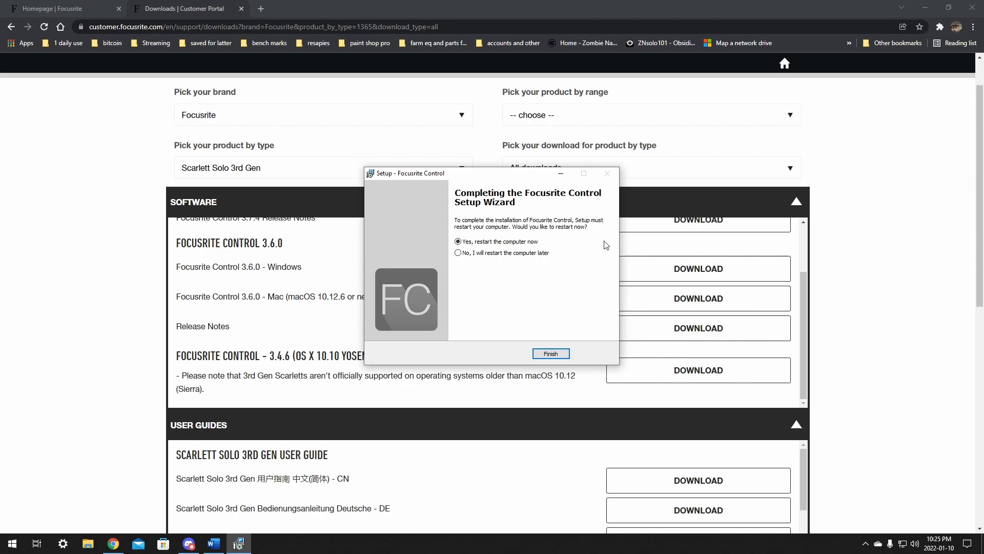
mouse_move(546, 209)
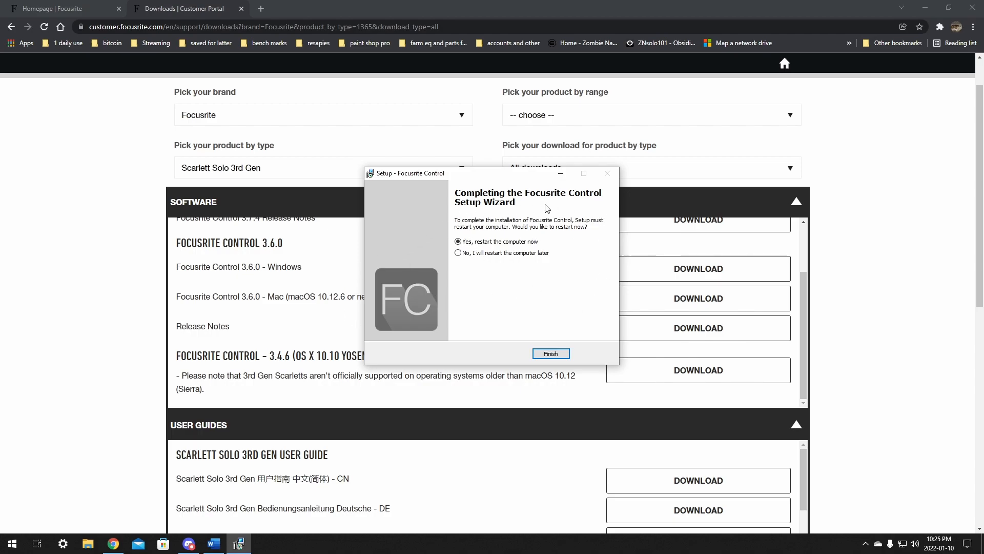
mouse_move(446, 302)
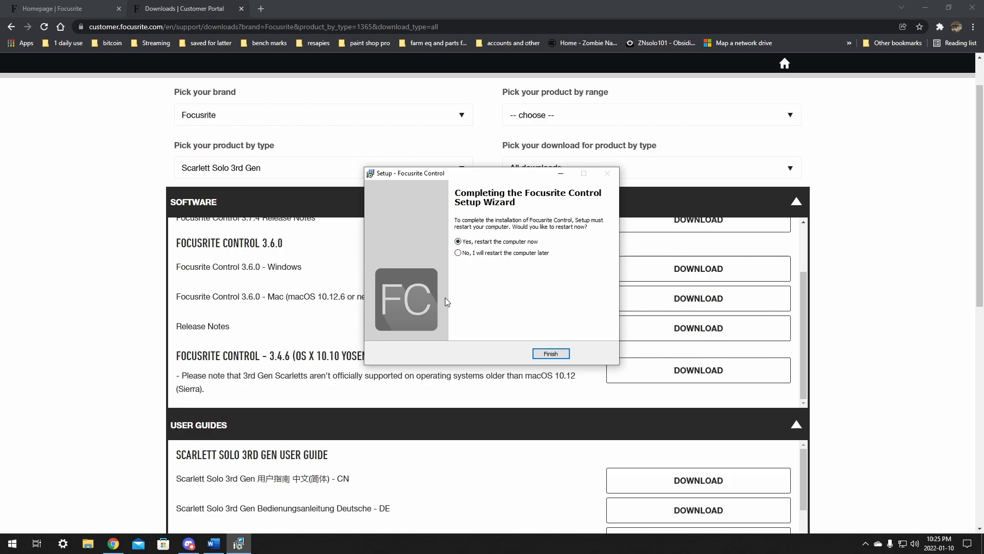
left_click(549, 352)
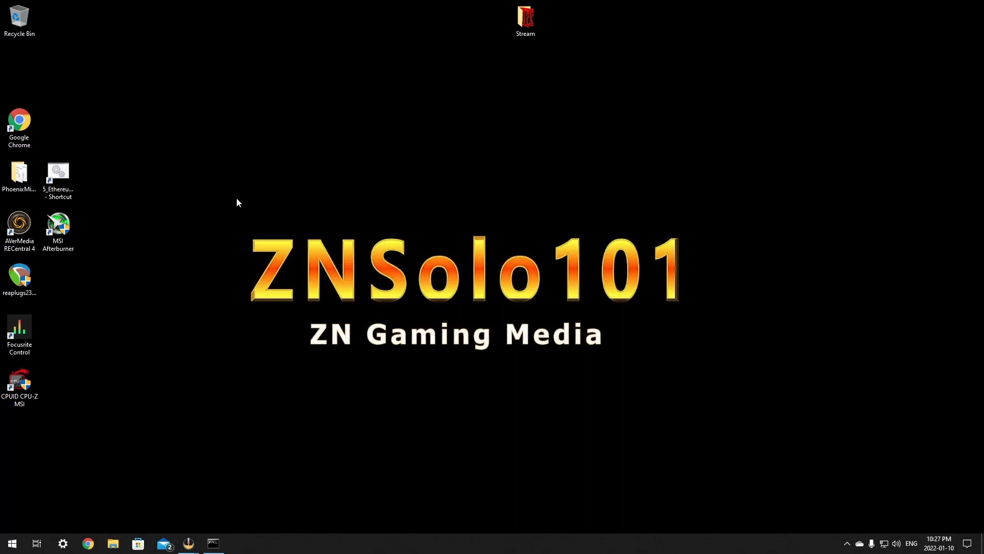
left_click(19, 329)
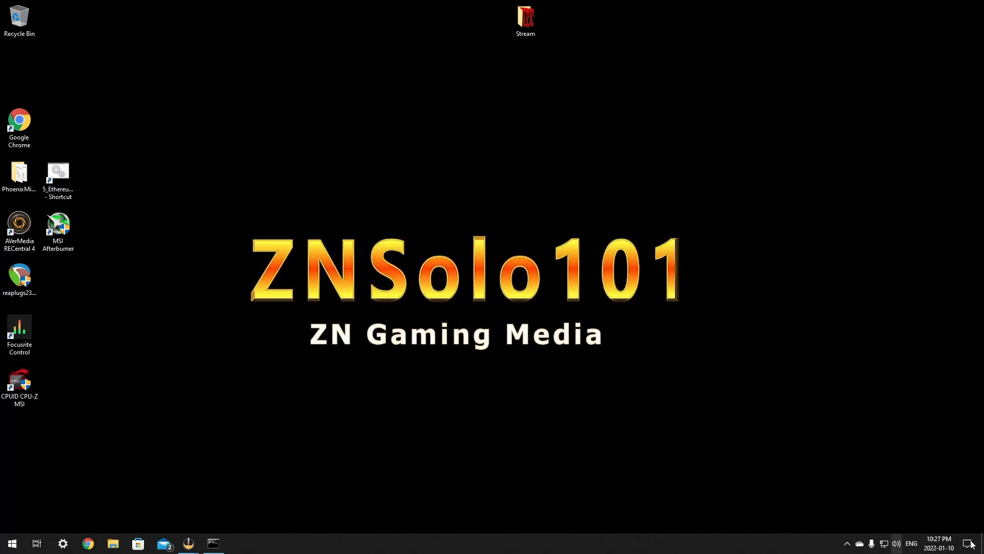
left_click(968, 543)
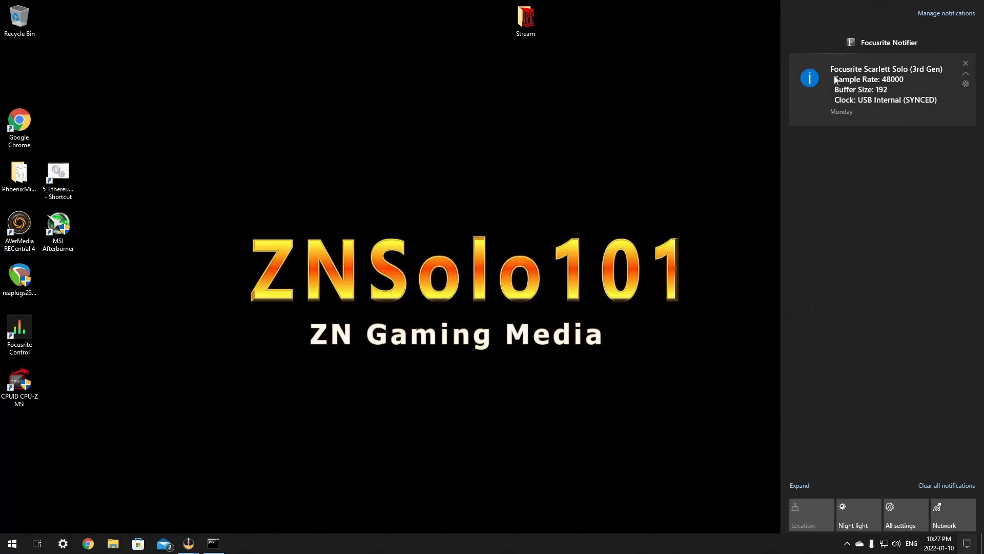
mouse_move(935, 78)
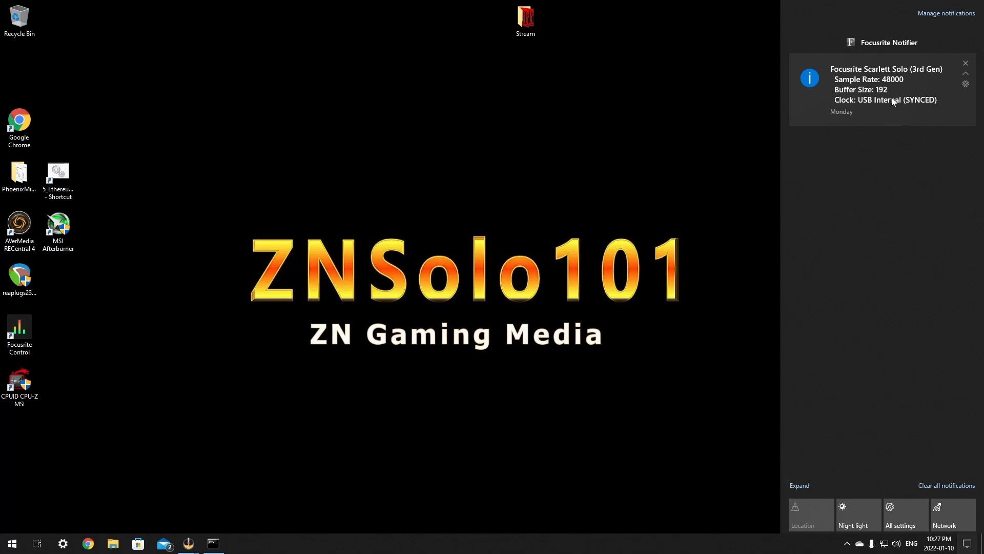
mouse_move(875, 110)
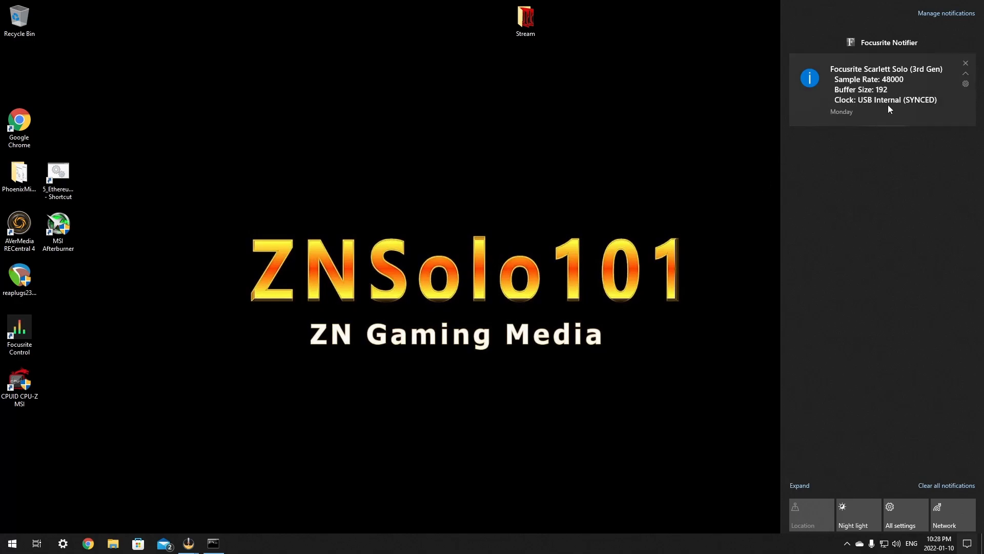
mouse_move(682, 233)
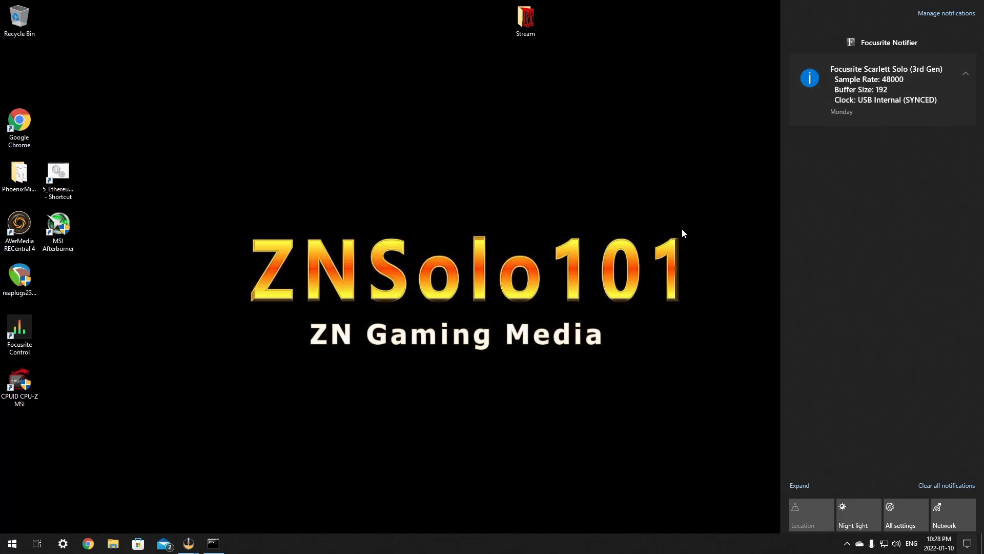
mouse_move(691, 213)
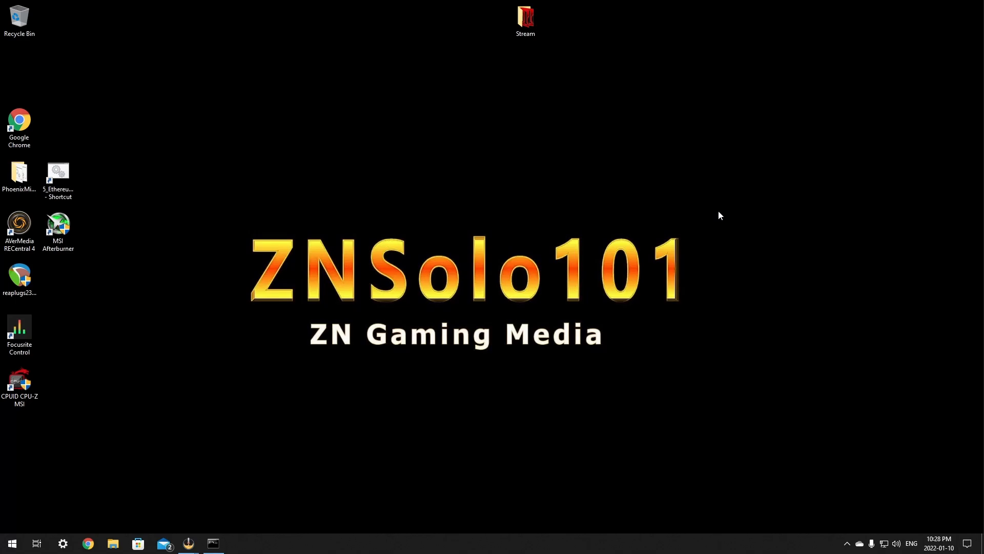
left_click(19, 330)
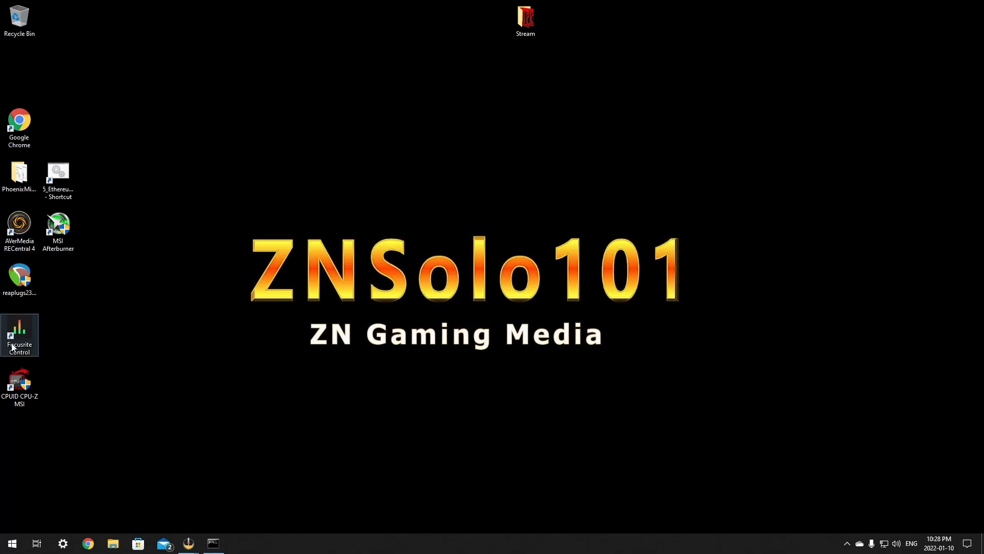
double_click(19, 335)
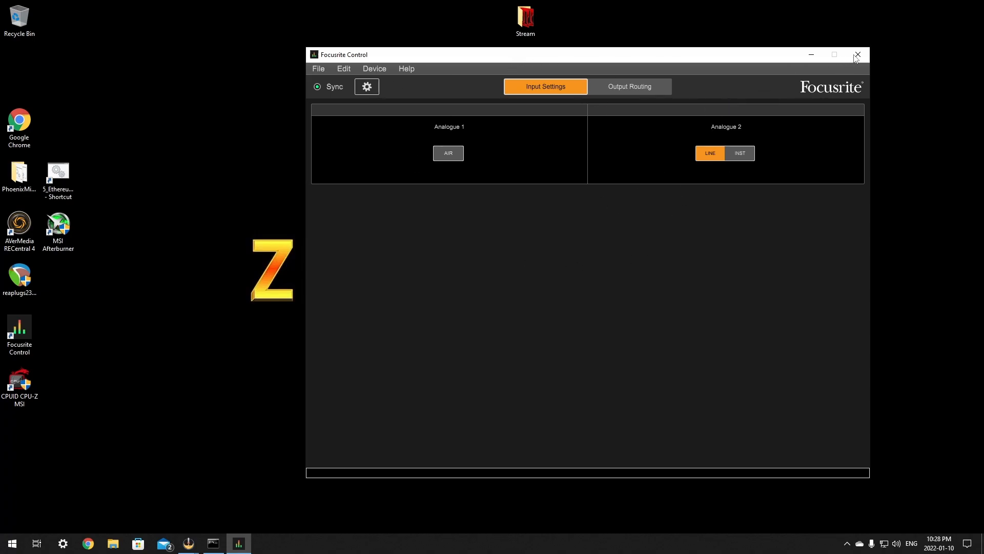
mouse_move(858, 56)
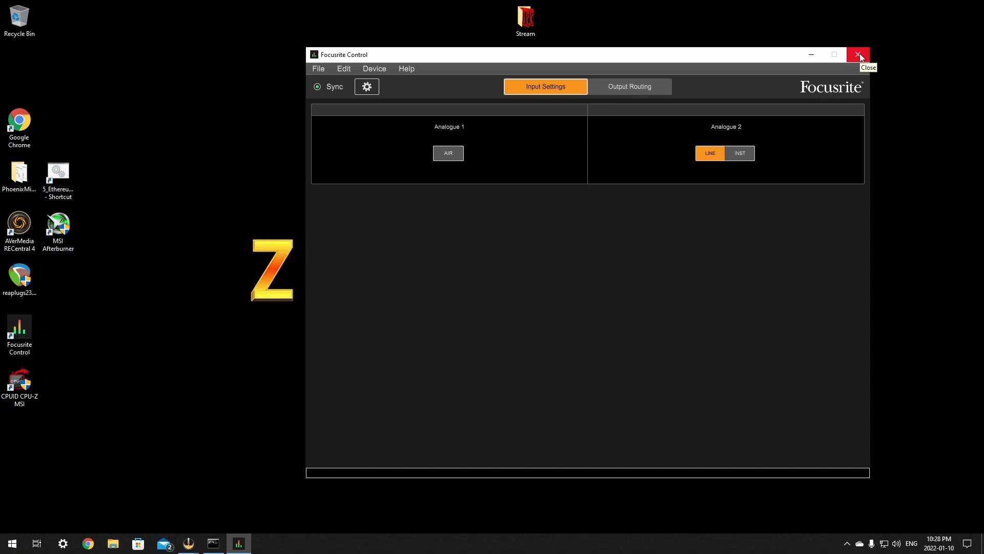
mouse_move(577, 208)
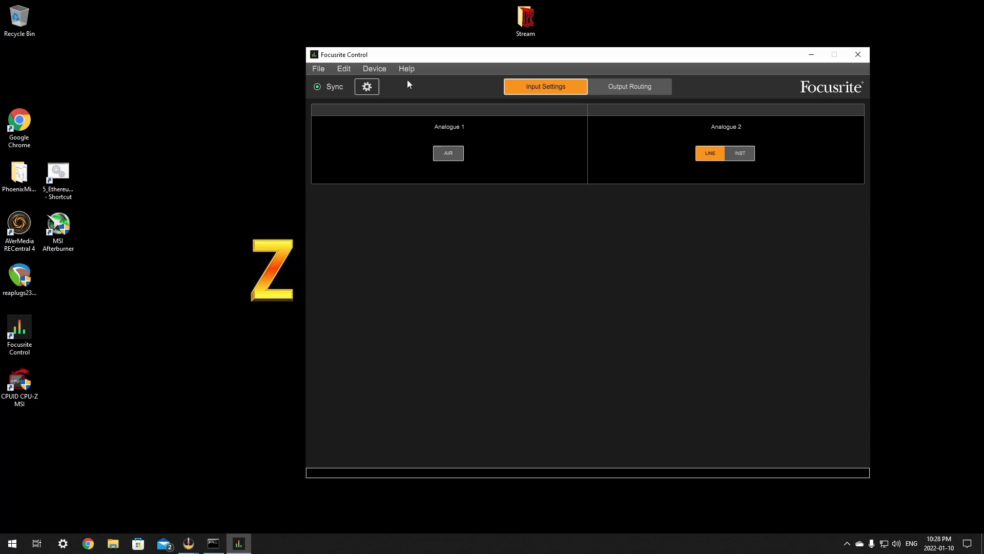
left_click(374, 68)
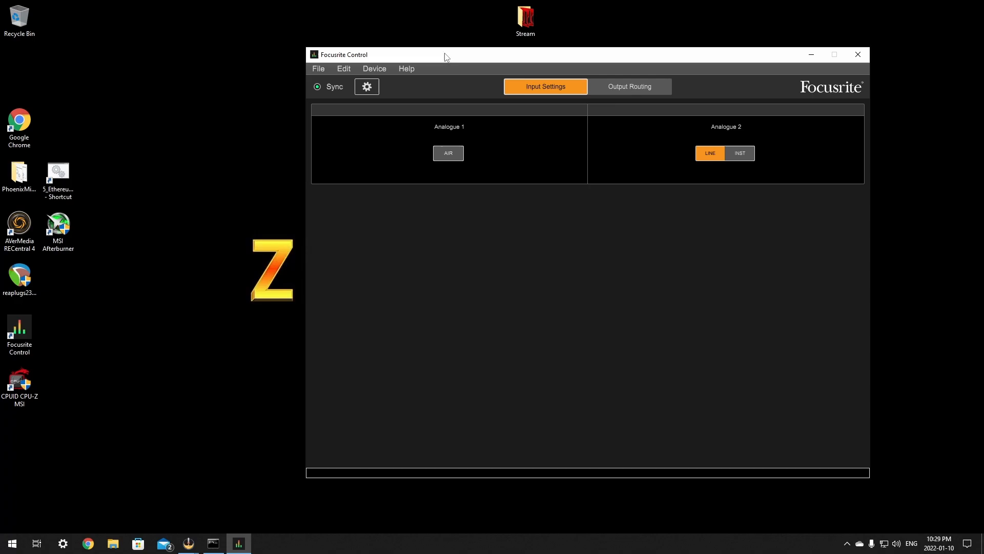
mouse_move(858, 55)
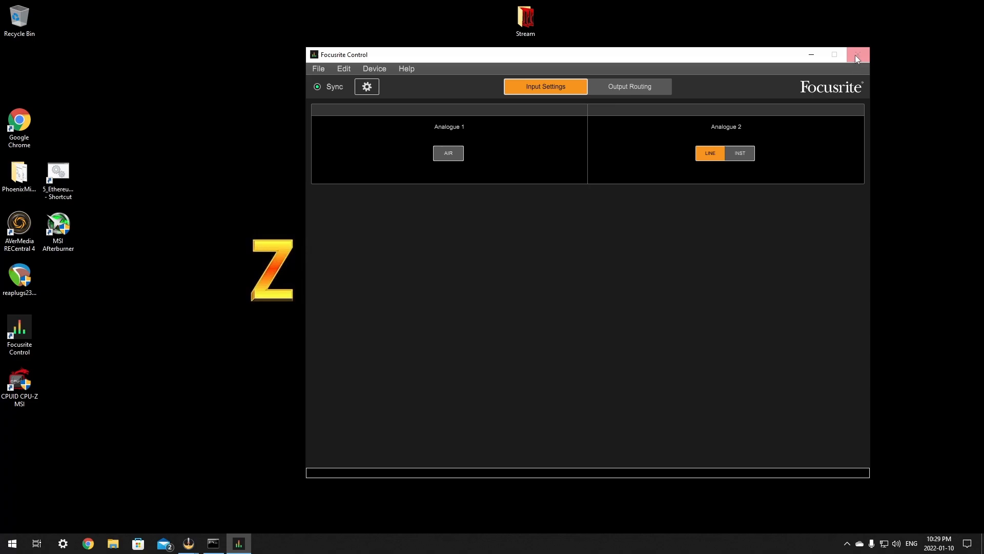
left_click(858, 55)
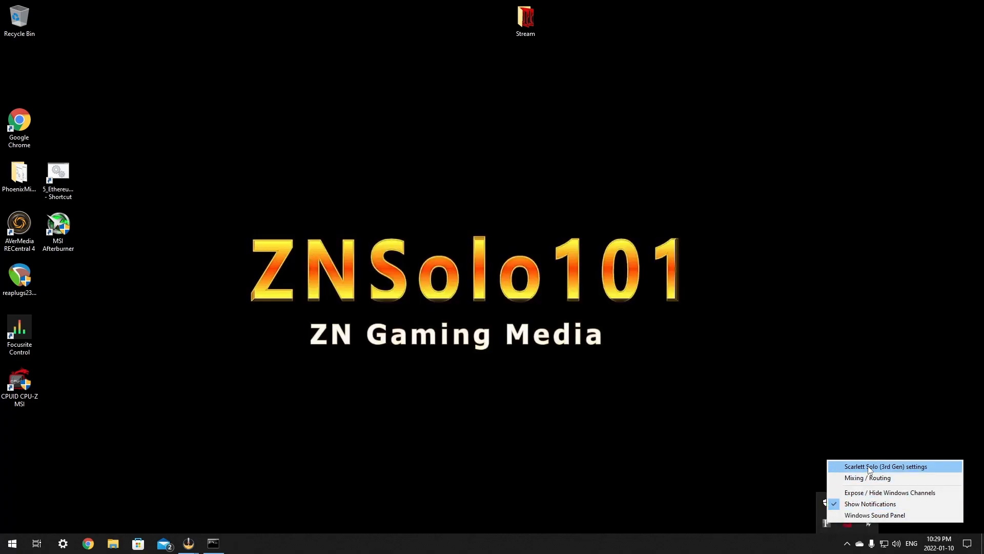
Step: Centre the Scarlett Solo device settings, check 48000 Hz sample rate and 192 buffer, then close
left_click(885, 466)
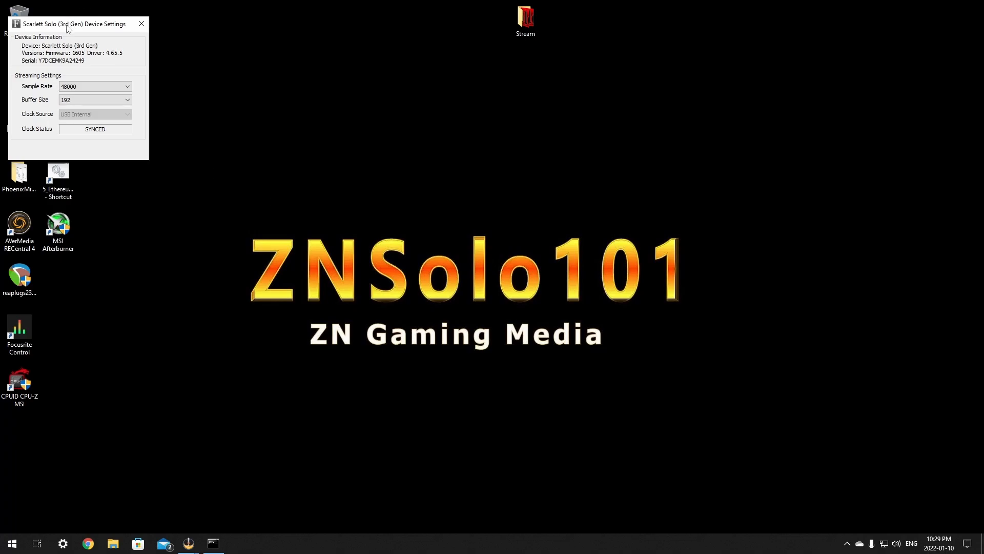
left_click_drag(71, 24, 570, 170)
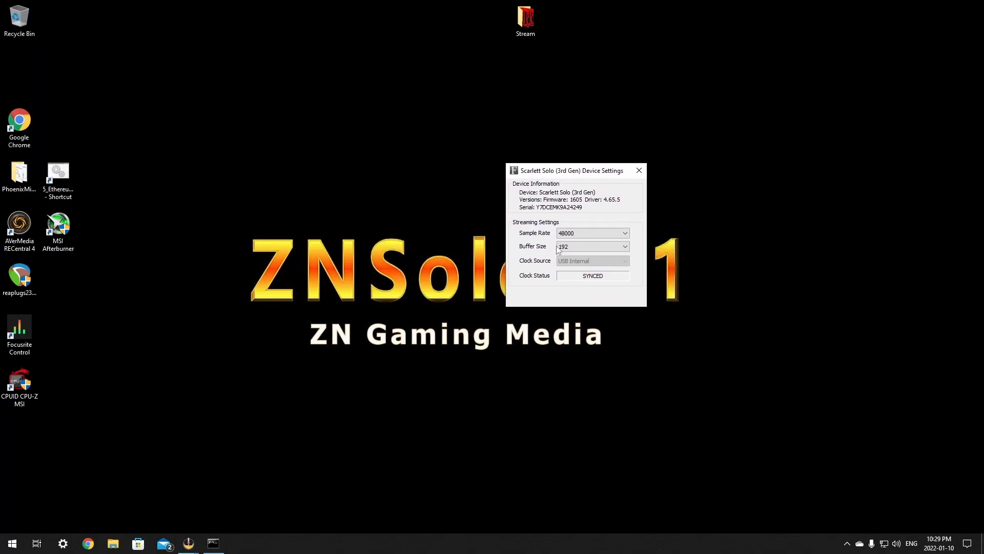
left_click(846, 543)
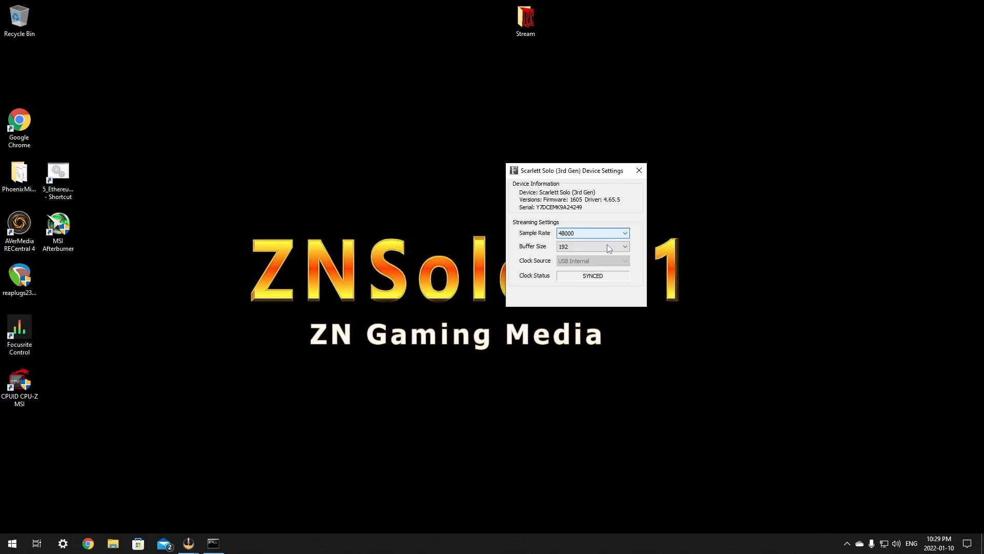
left_click(624, 246)
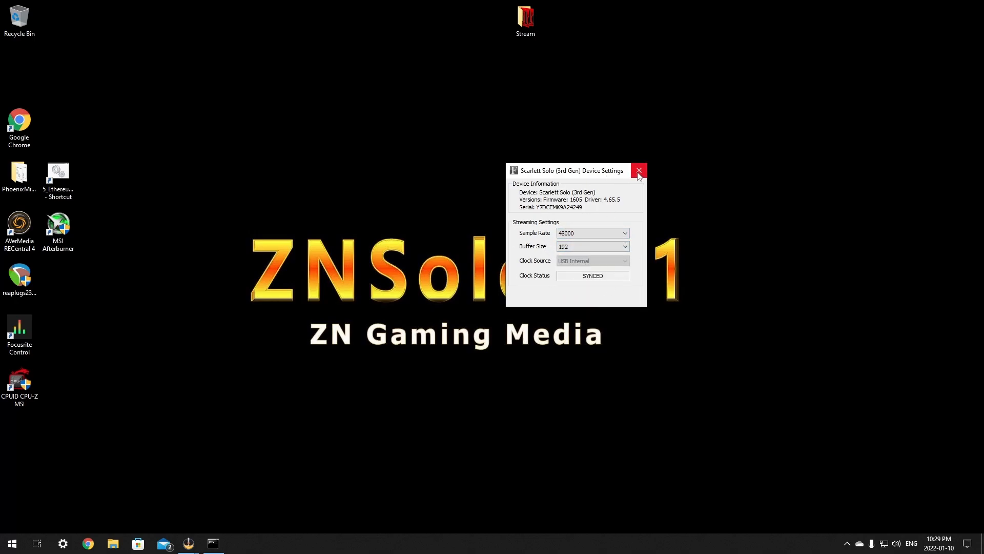
mouse_move(638, 170)
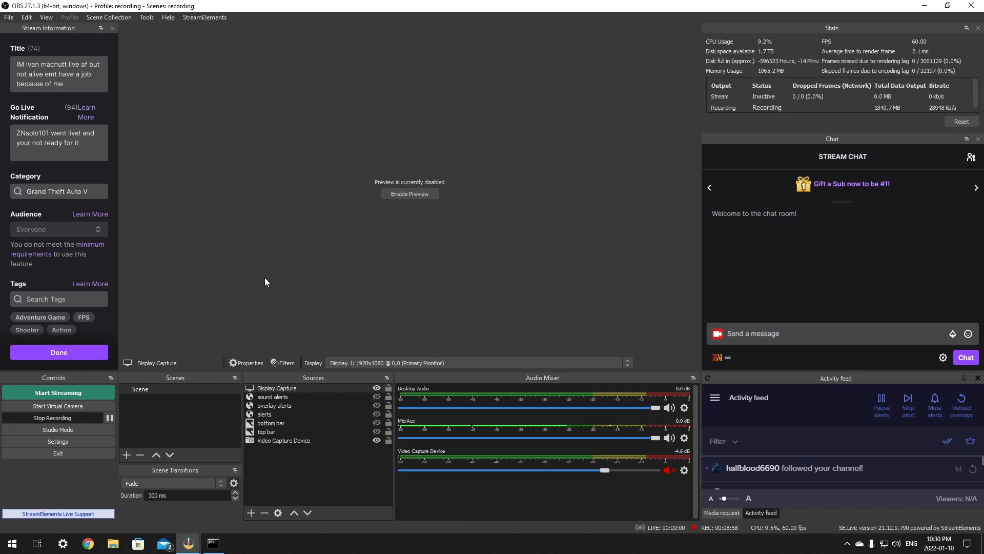
mouse_move(353, 341)
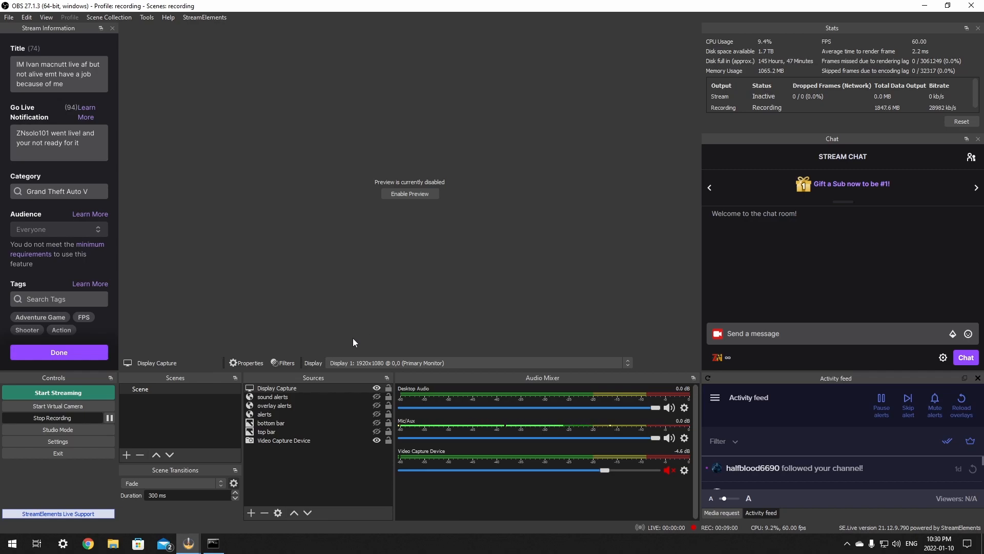
mouse_move(302, 369)
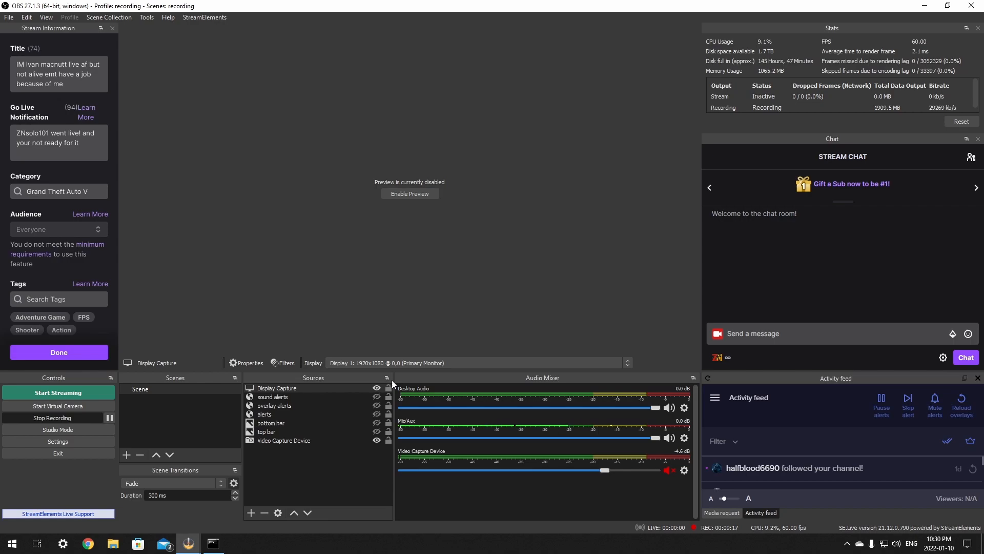
Step: In OBS Audio settings, keep Analogue 1 + 2 (Focusrite Usb Audio) as the Mic/Auxiliary device
left_click(57, 441)
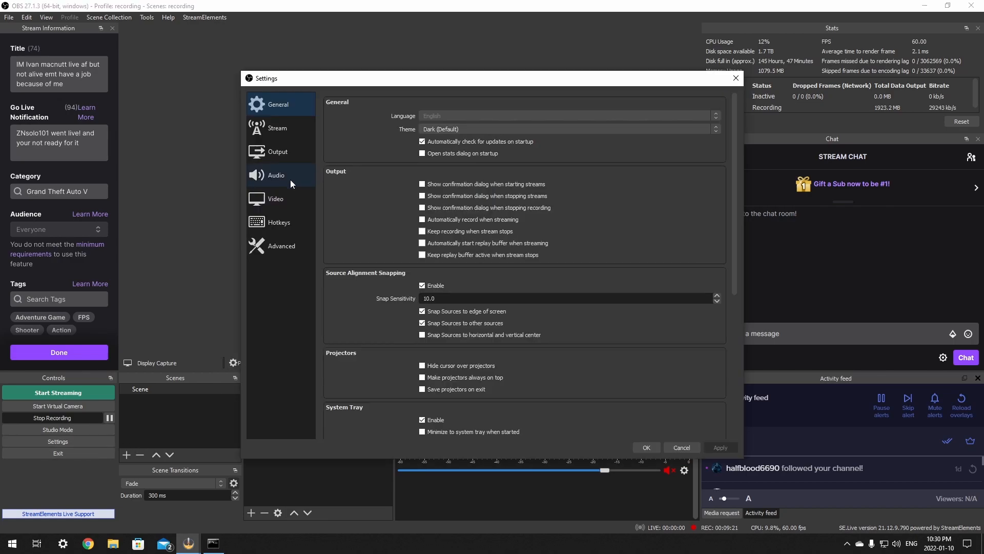
mouse_move(278, 184)
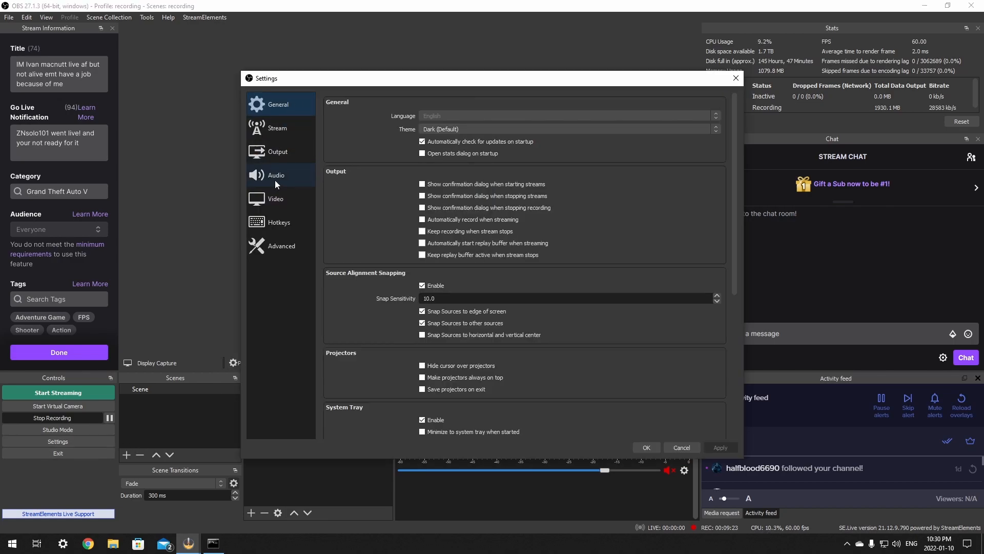
left_click(276, 174)
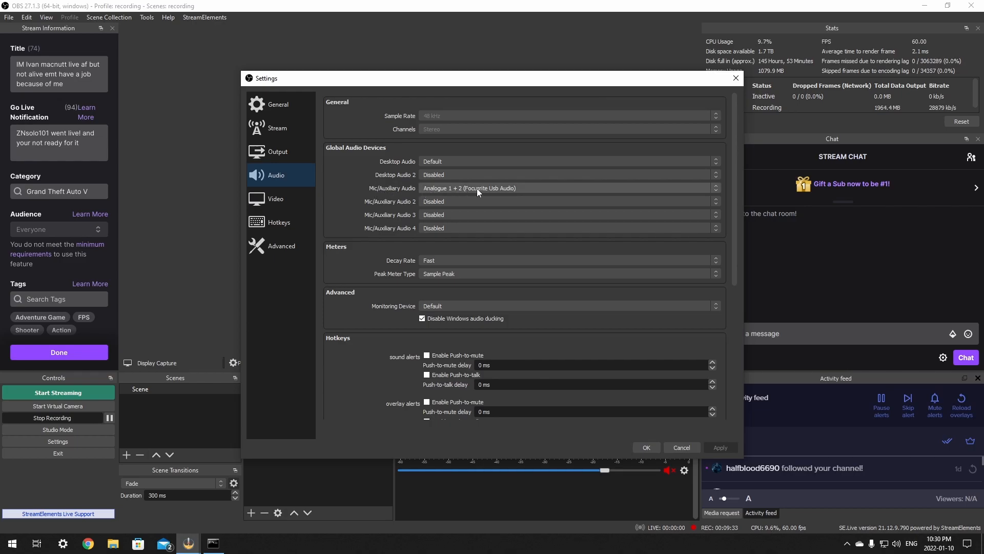
left_click(568, 188)
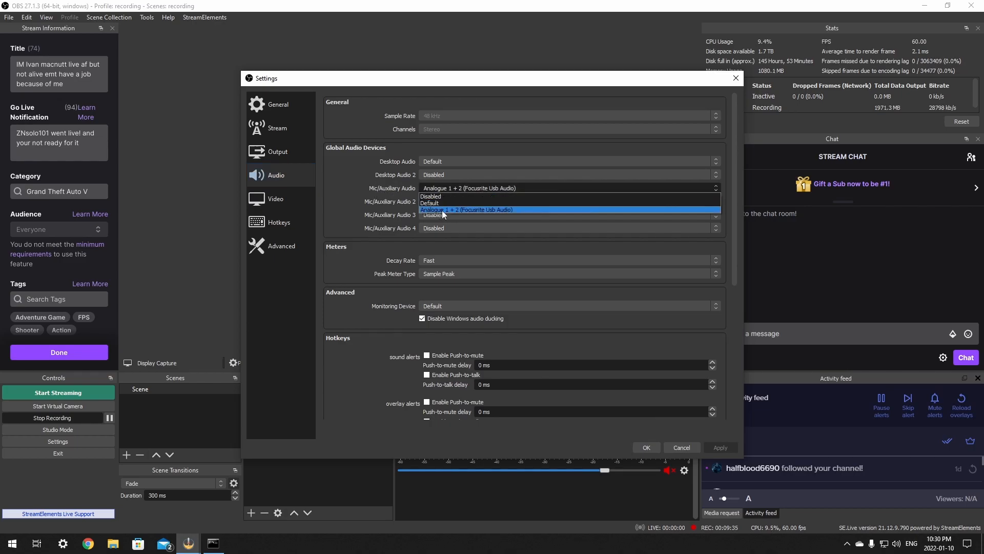
mouse_move(470, 214)
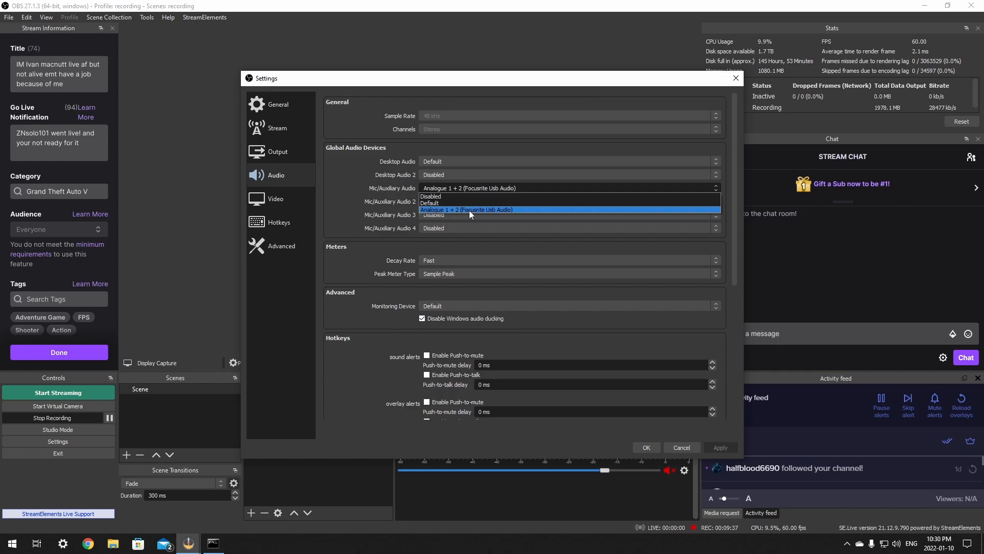
left_click(431, 201)
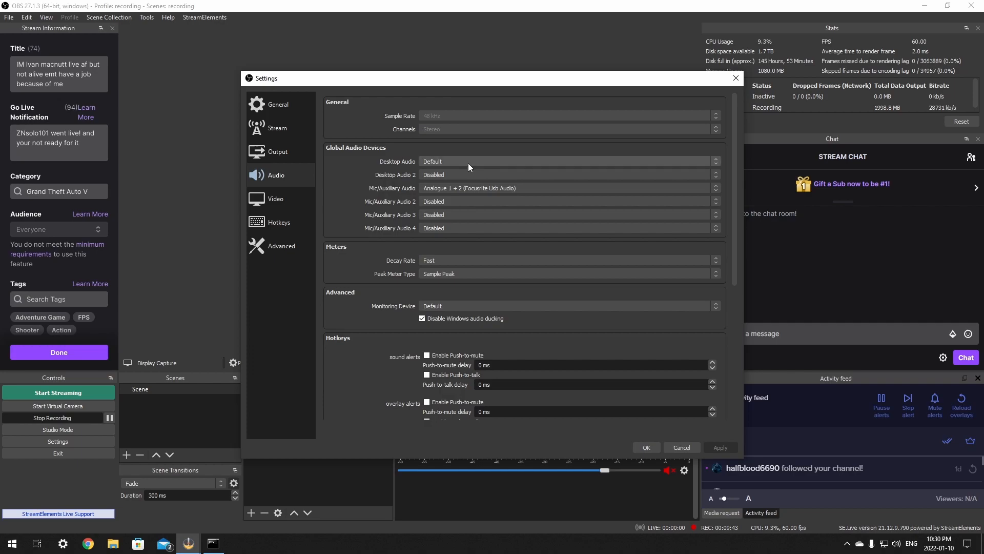
mouse_move(451, 166)
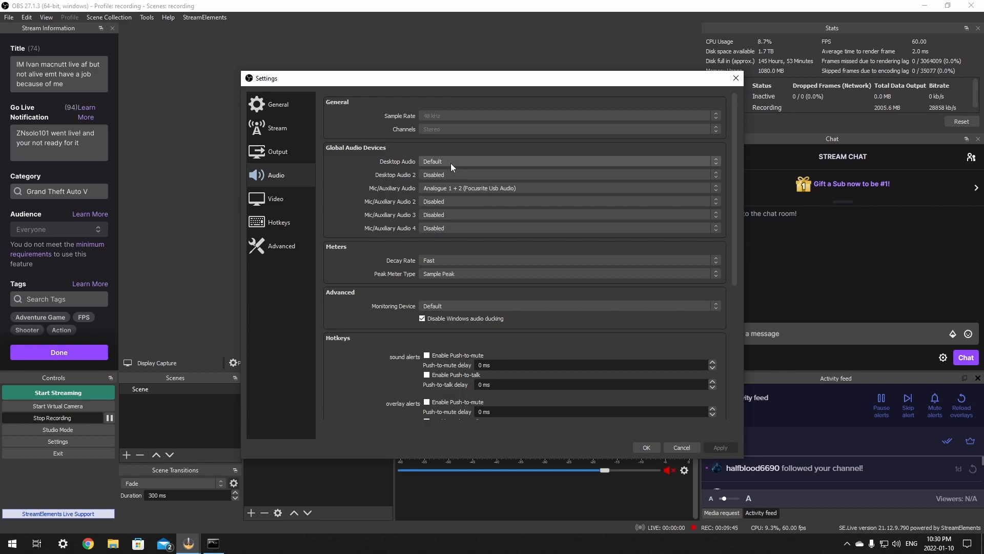
Step: Choose Speakers (Focusrite Usb Audio) in the OBS Desktop Audio dropdown
left_click(567, 161)
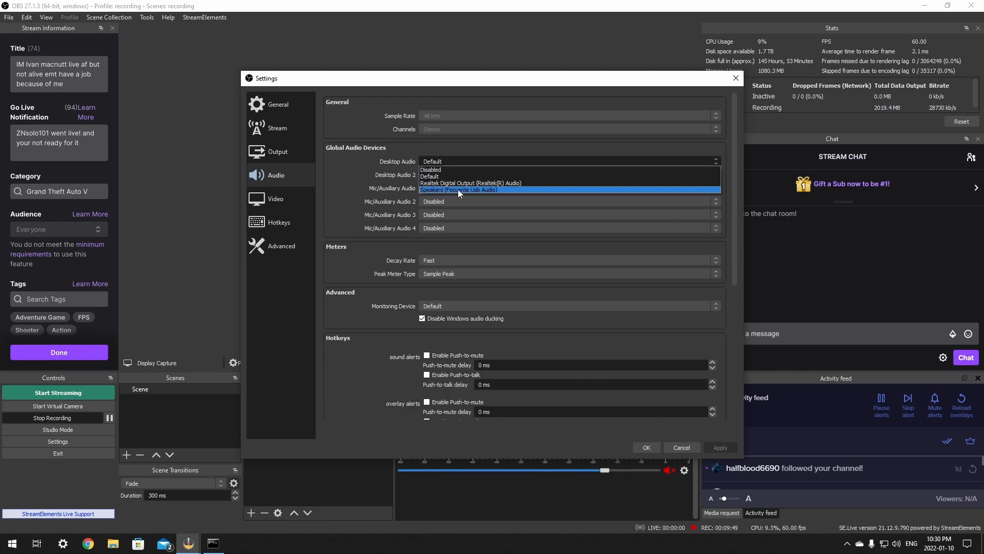
mouse_move(469, 182)
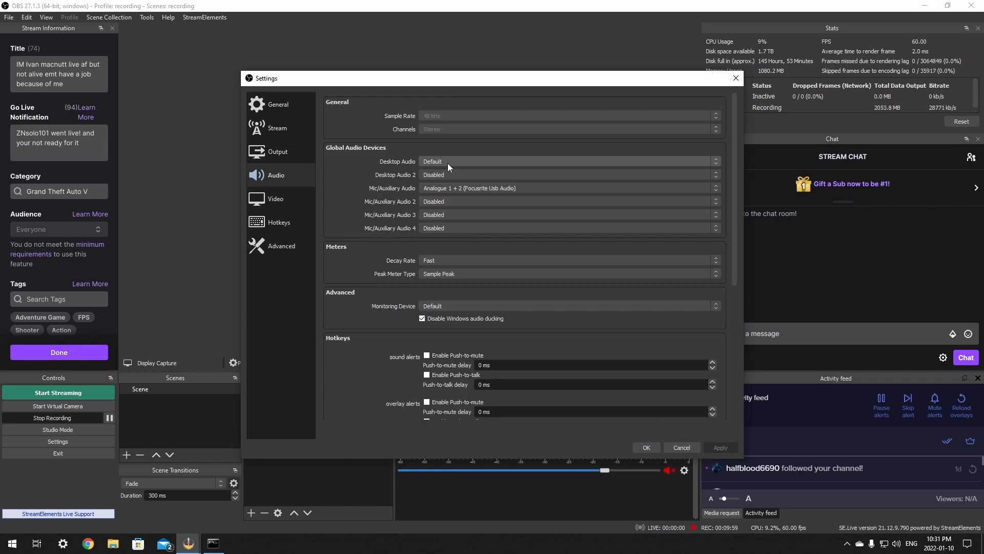
mouse_move(456, 164)
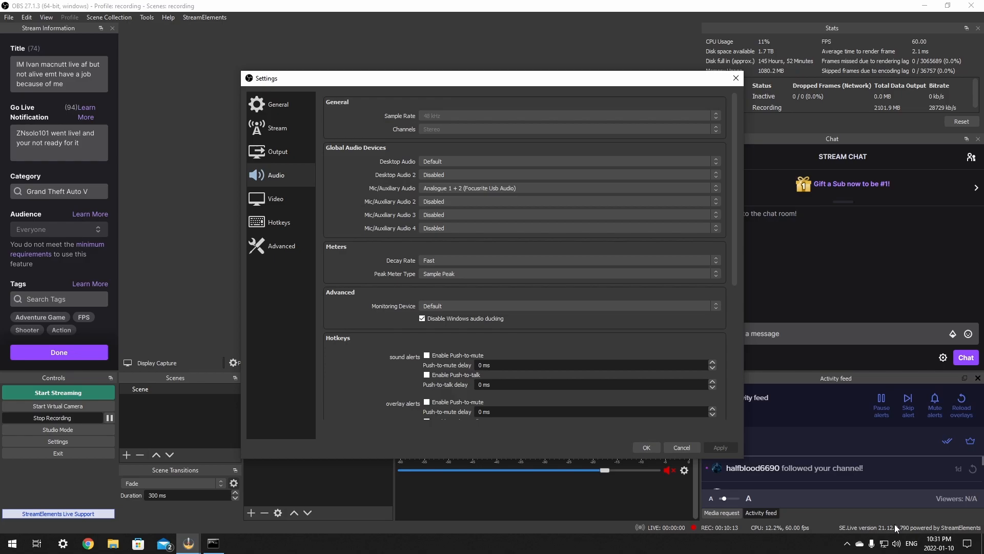
left_click(897, 543)
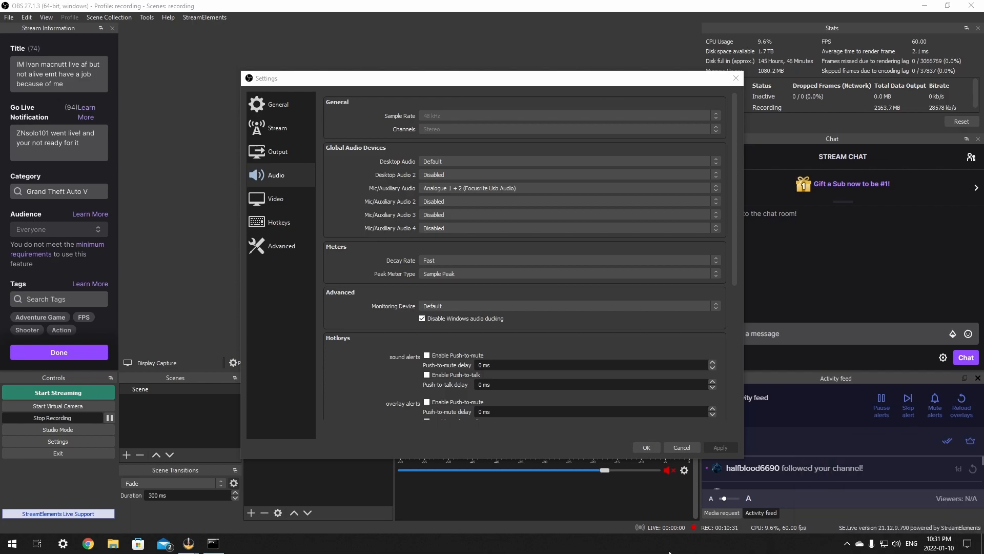
mouse_move(334, 142)
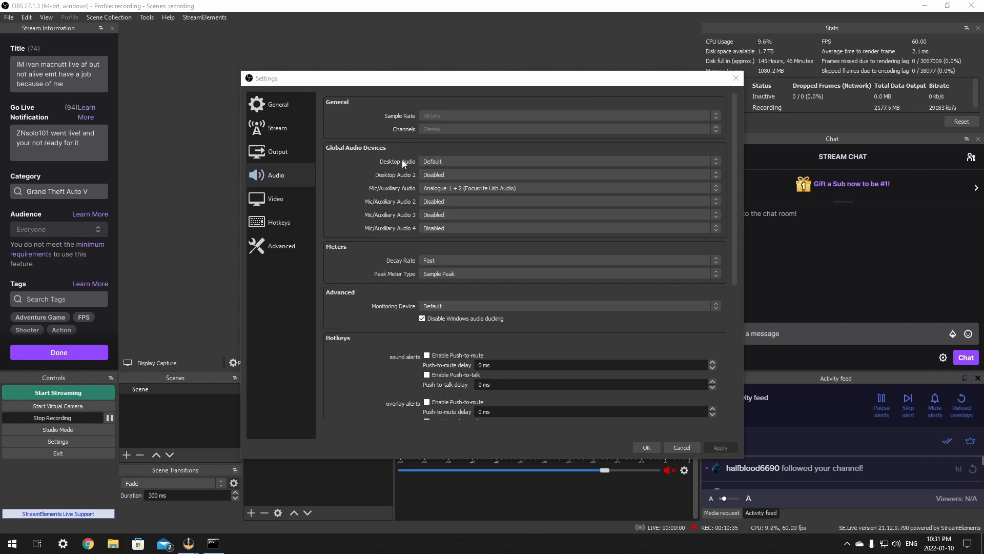
left_click(568, 162)
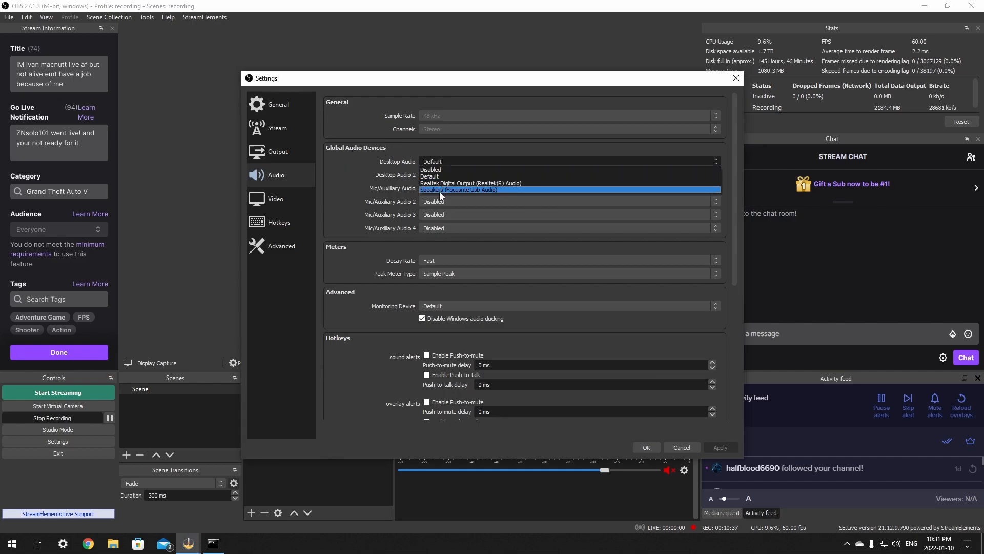
left_click(459, 190)
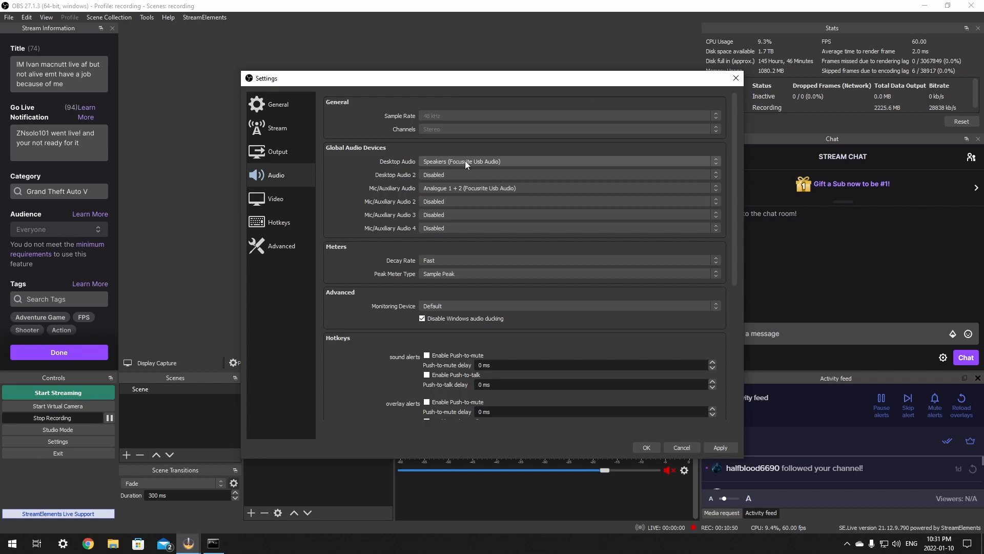
left_click(567, 161)
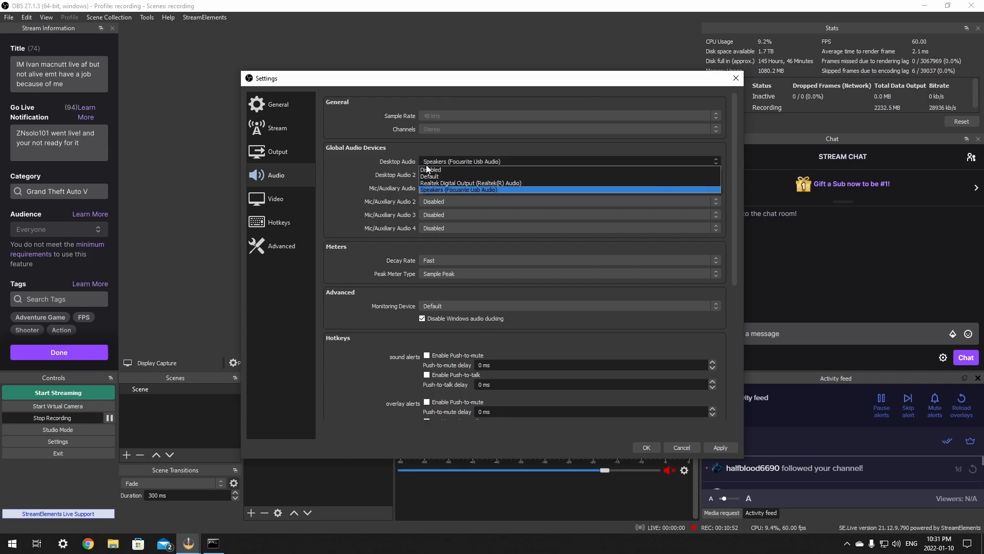
left_click(430, 175)
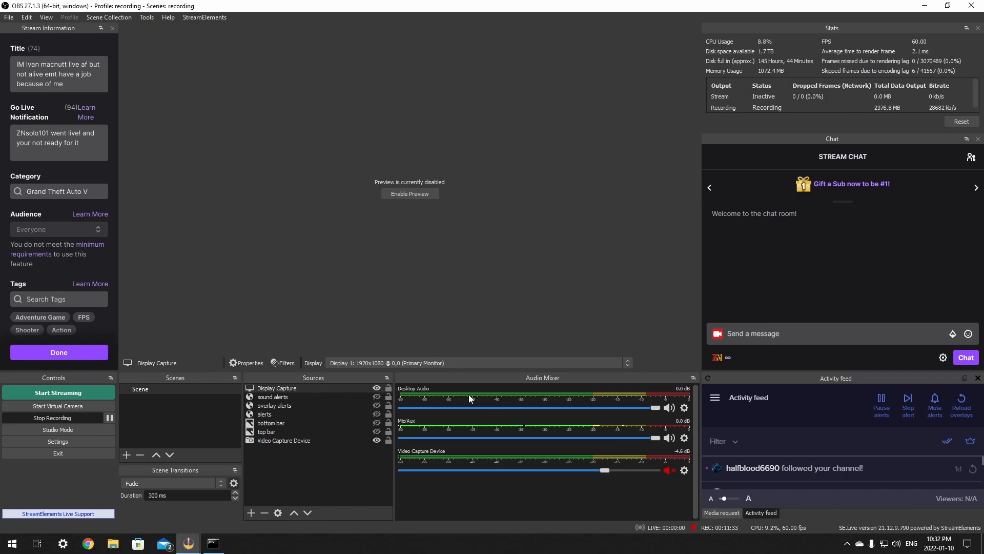
mouse_move(541, 400)
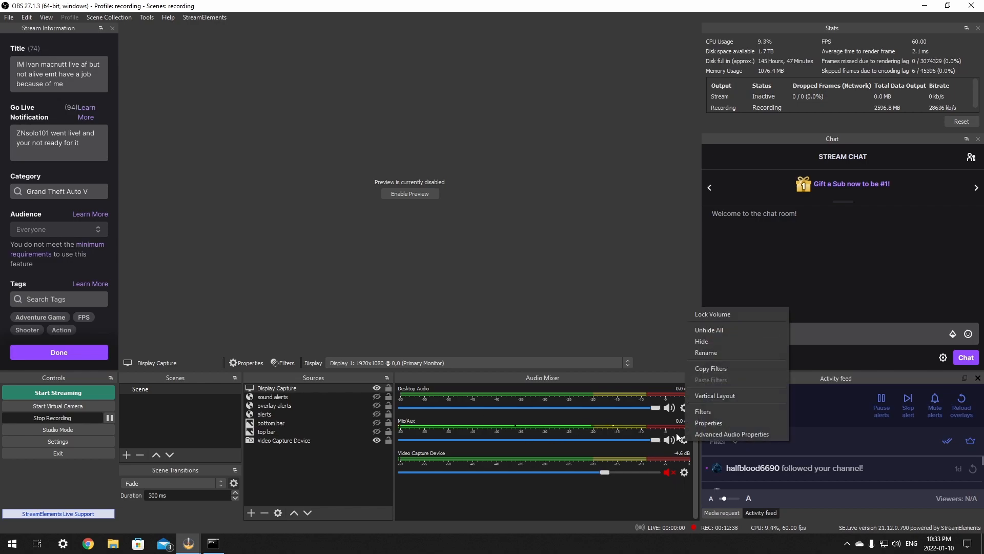
mouse_move(731, 434)
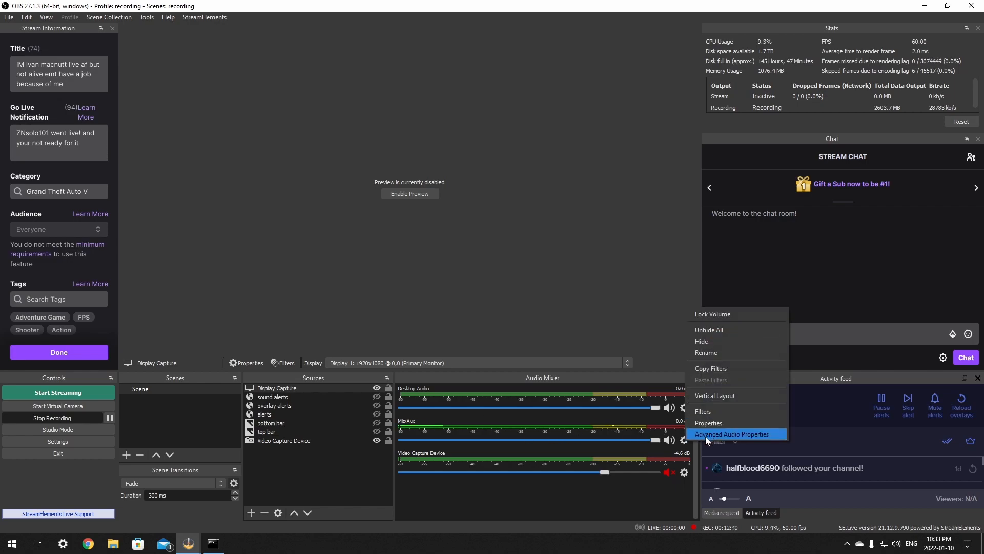
Step: In Advanced Audio Properties, tick Mono for the Mic/Aux input
left_click(732, 434)
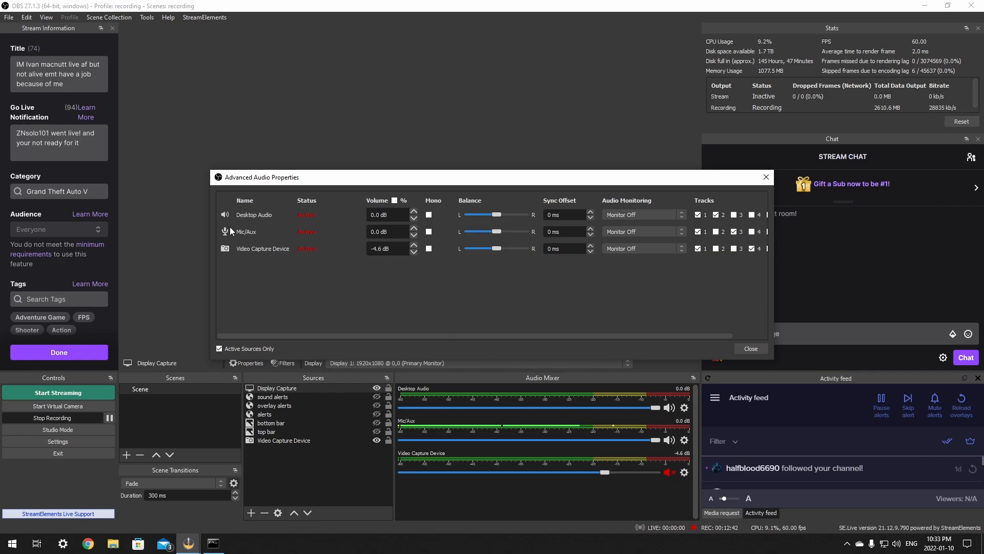
left_click(428, 232)
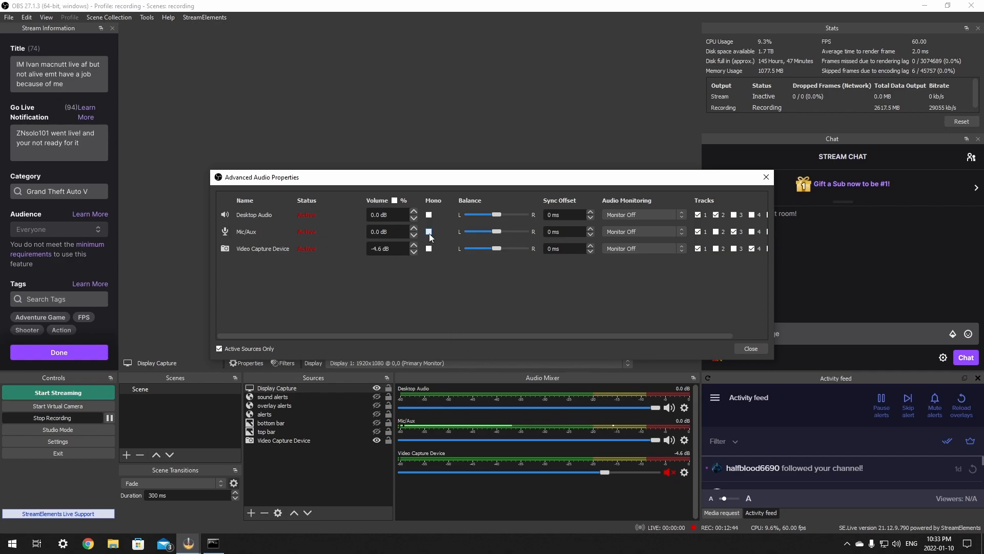
left_click(429, 231)
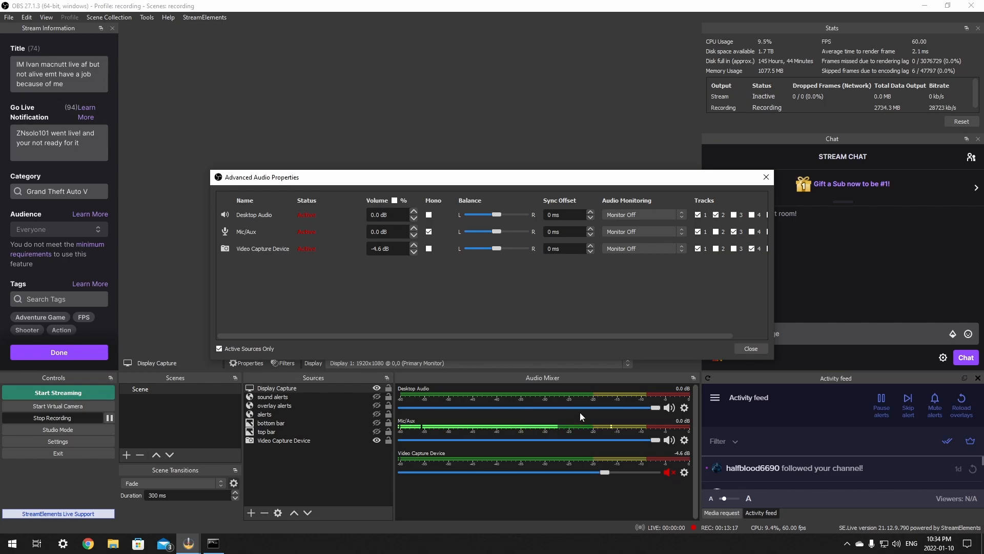
mouse_move(586, 335)
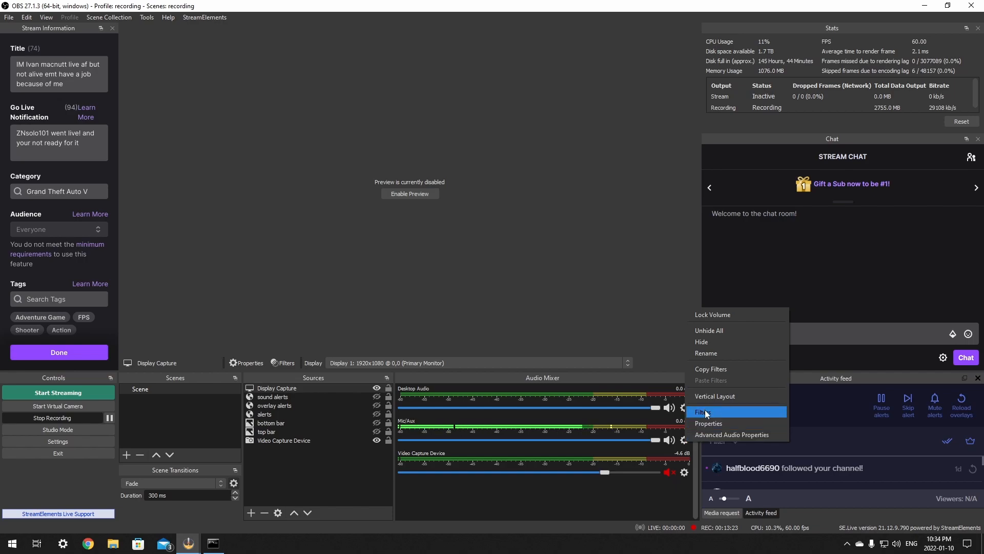
left_click(703, 412)
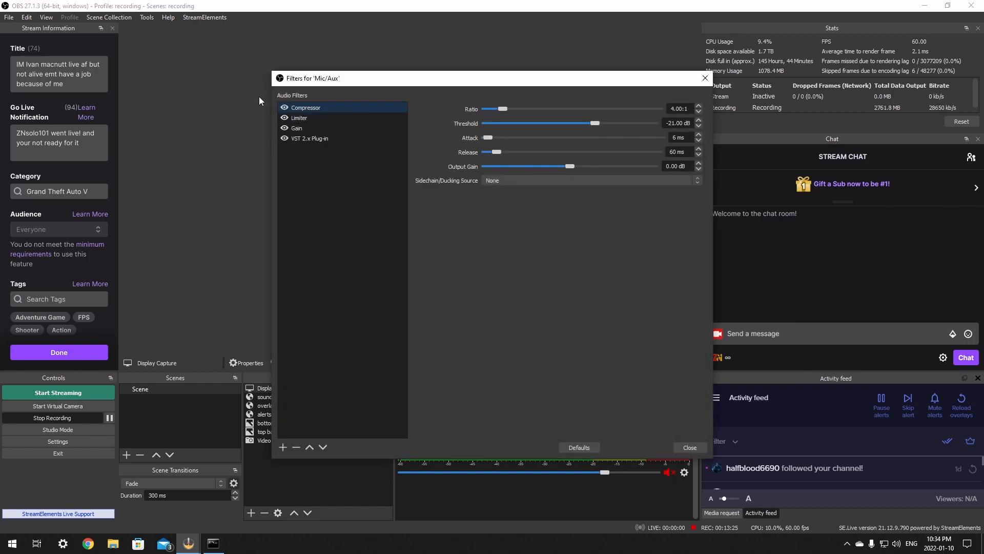
left_click(296, 128)
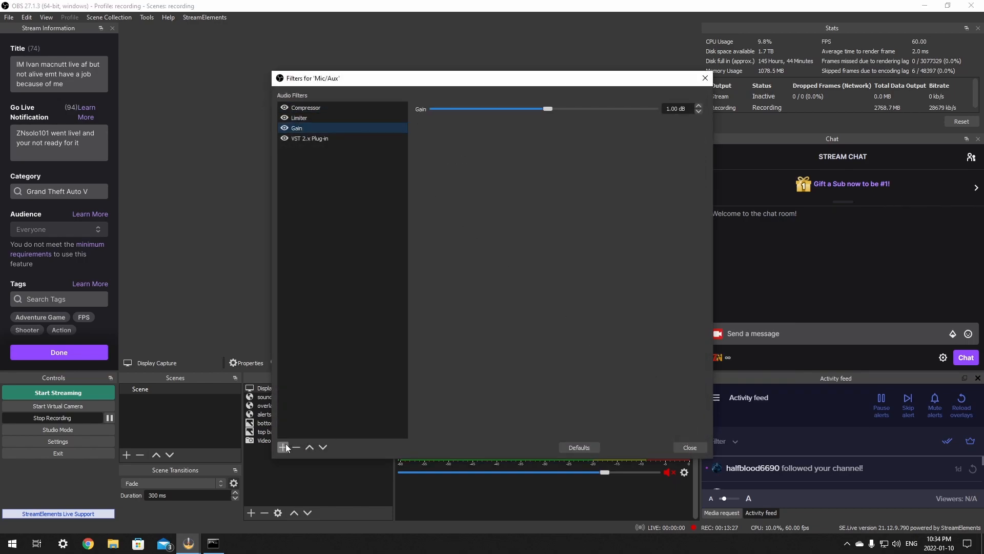
left_click(283, 447)
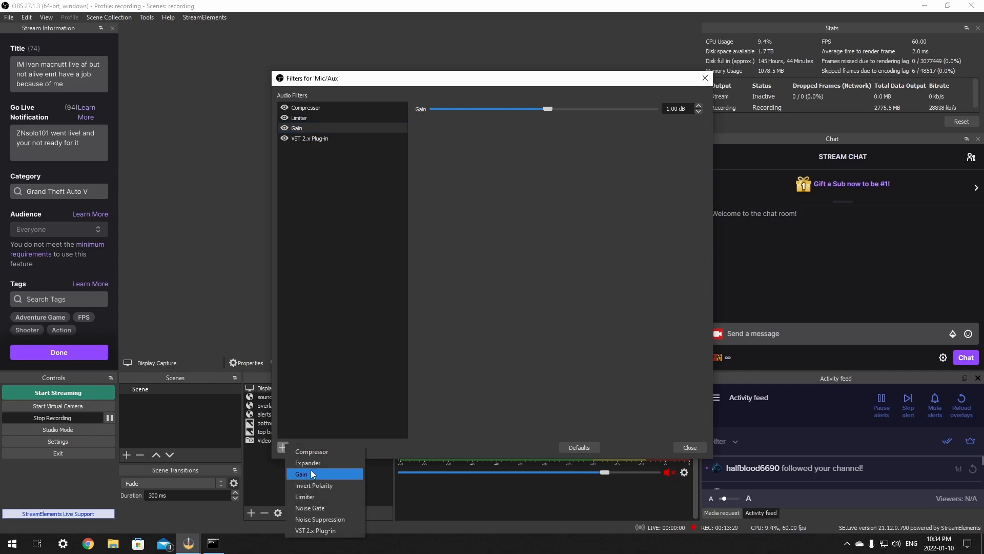
left_click(302, 474)
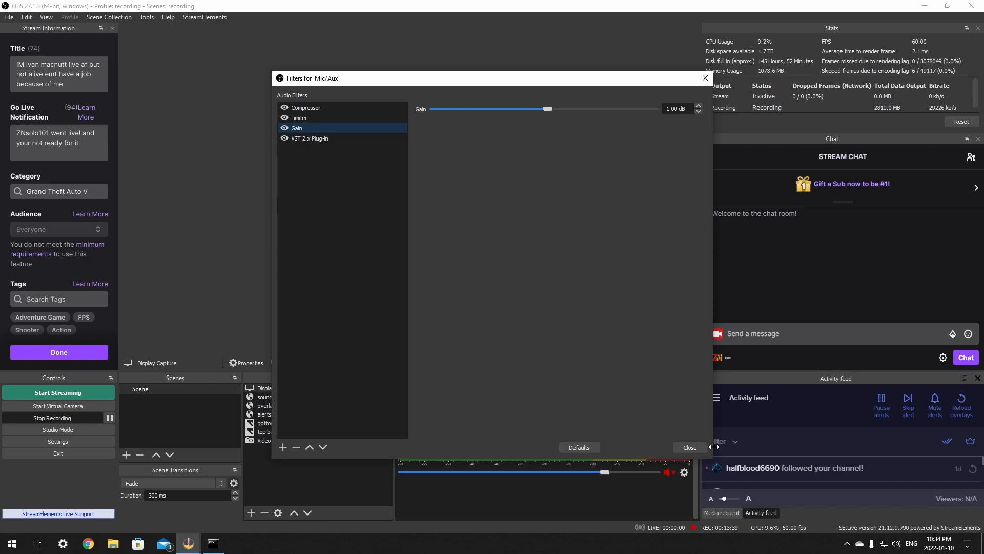
mouse_move(689, 446)
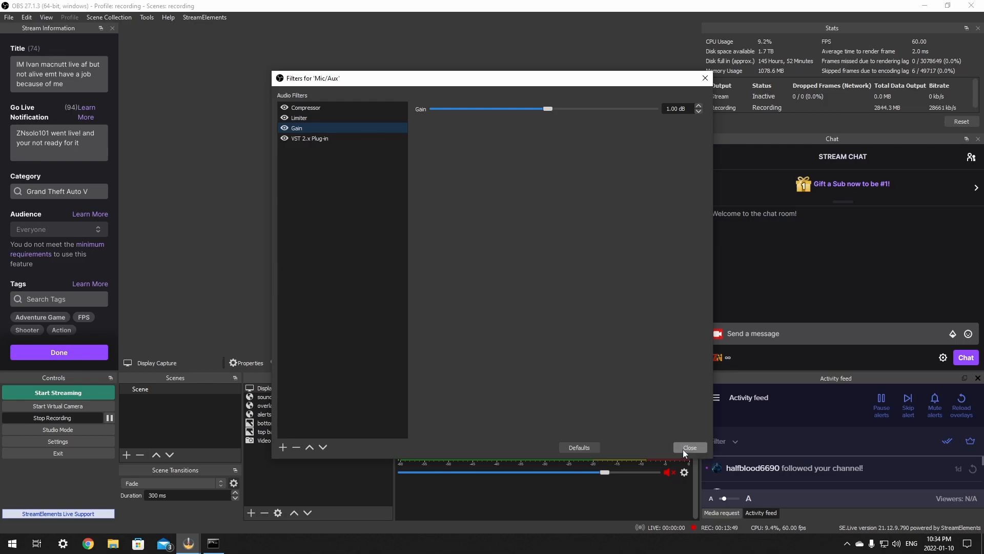
left_click(689, 447)
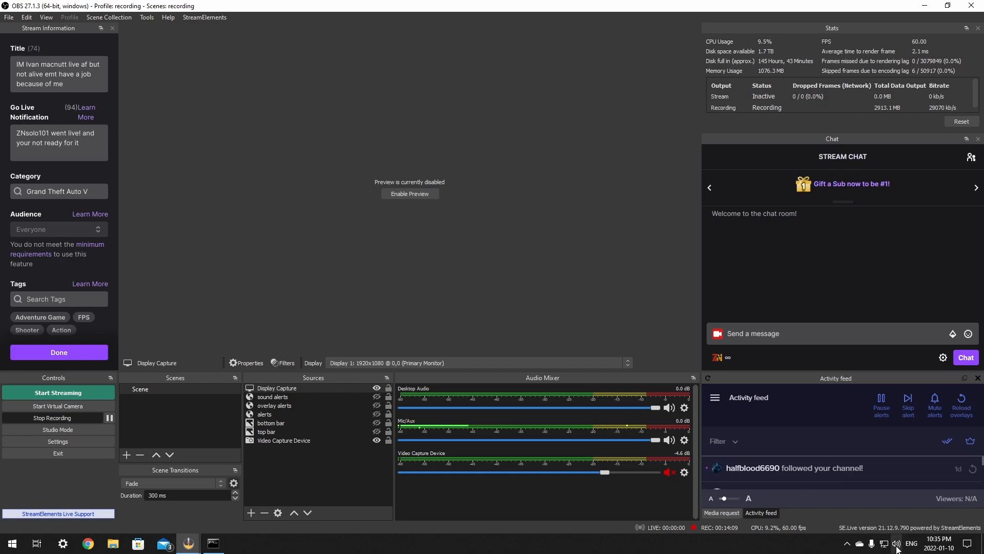
Step: From the taskbar sound icon, reach Sound Control Panel > Recording and open Analogue 1 + 2 properties
right_click(897, 543)
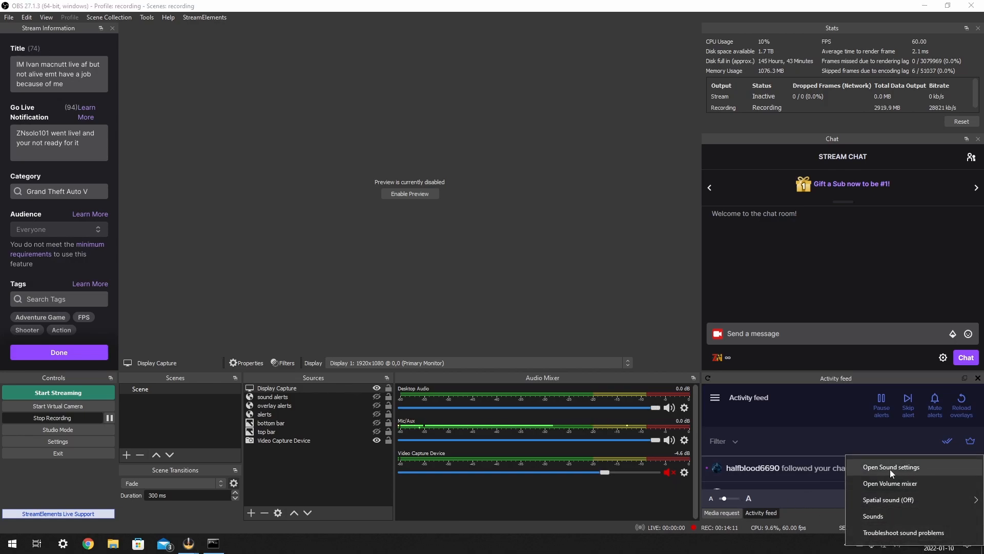
left_click(891, 467)
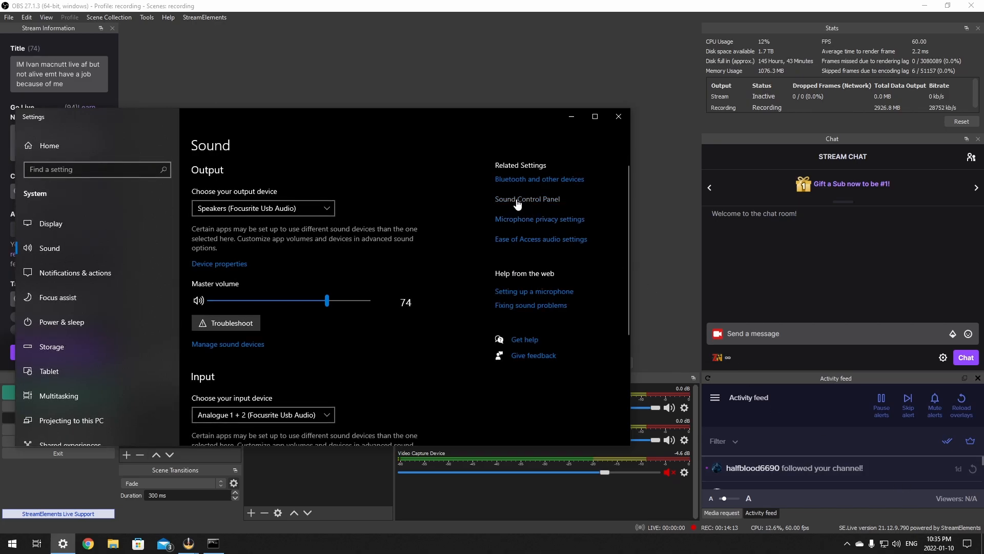
left_click(527, 198)
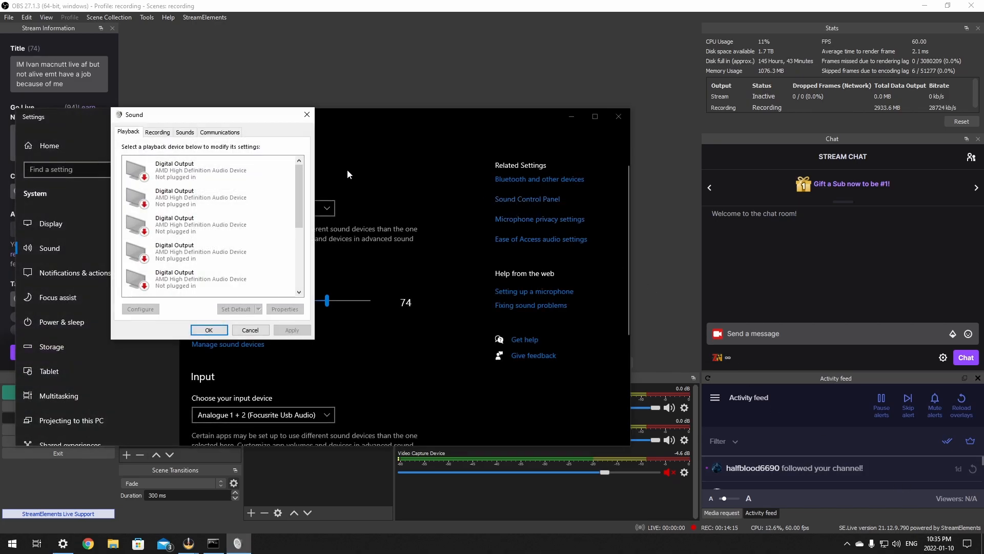
left_click(156, 132)
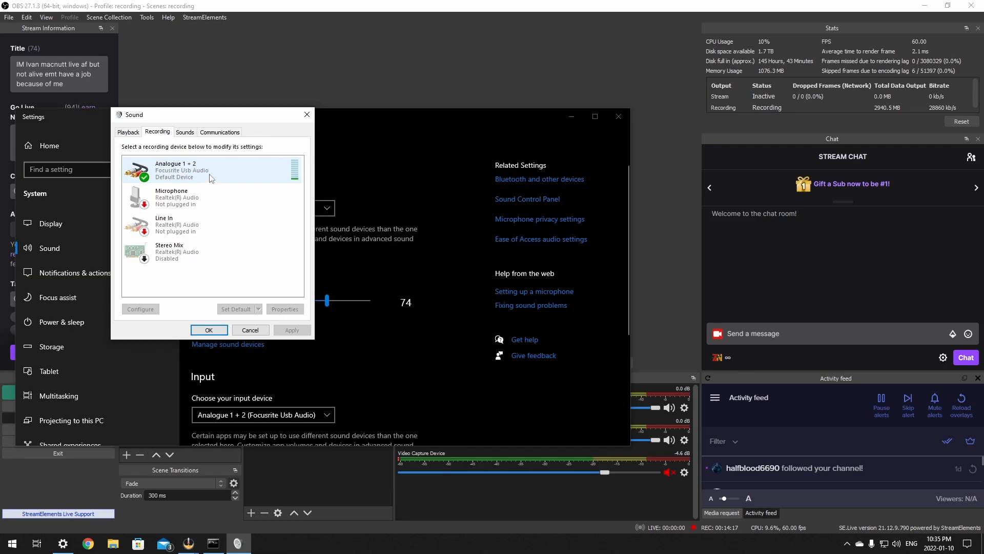
right_click(182, 170)
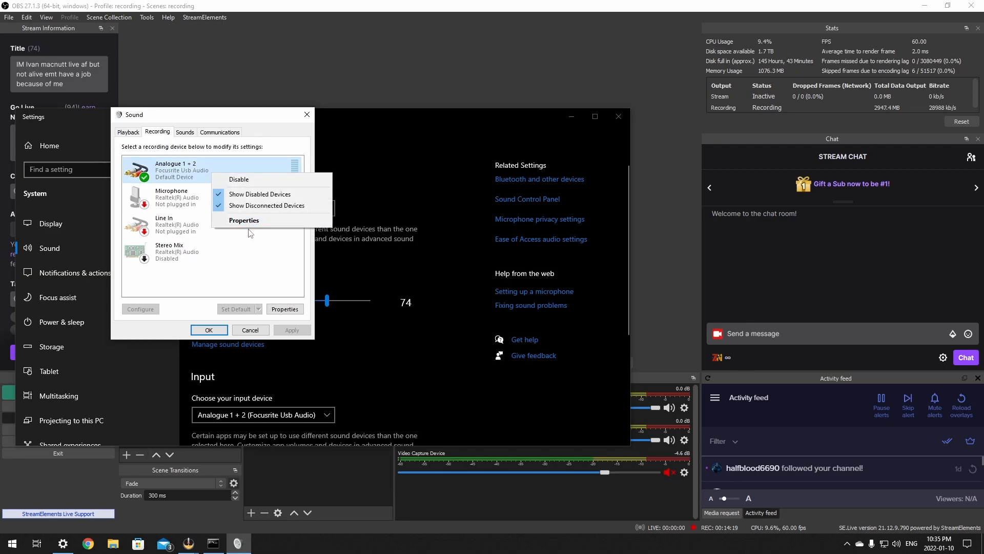
left_click(244, 221)
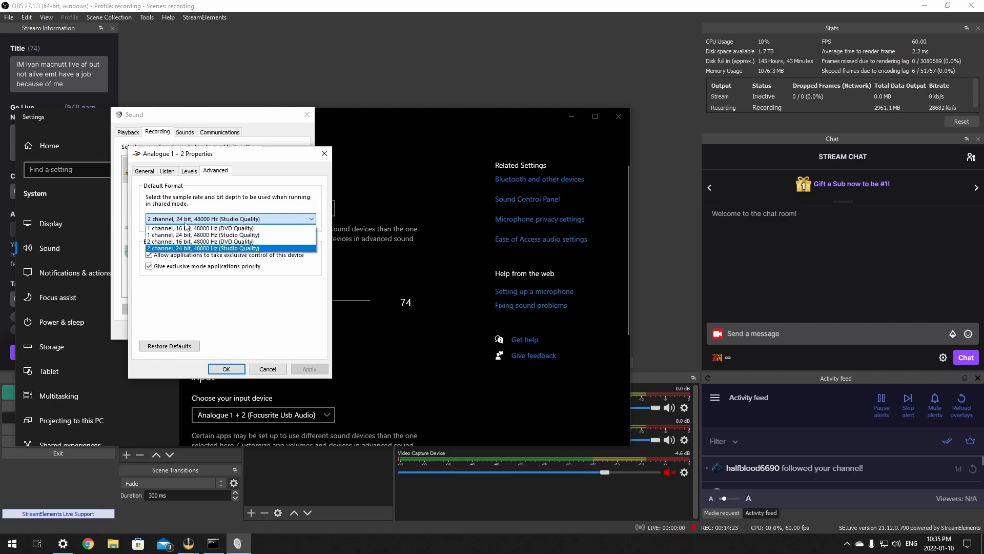
Step: Apply '1 channel, 24 bit, 48000 Hz (Studio Quality)' to Analogue 1 + 2, confirm the warning, and OK
left_click(199, 235)
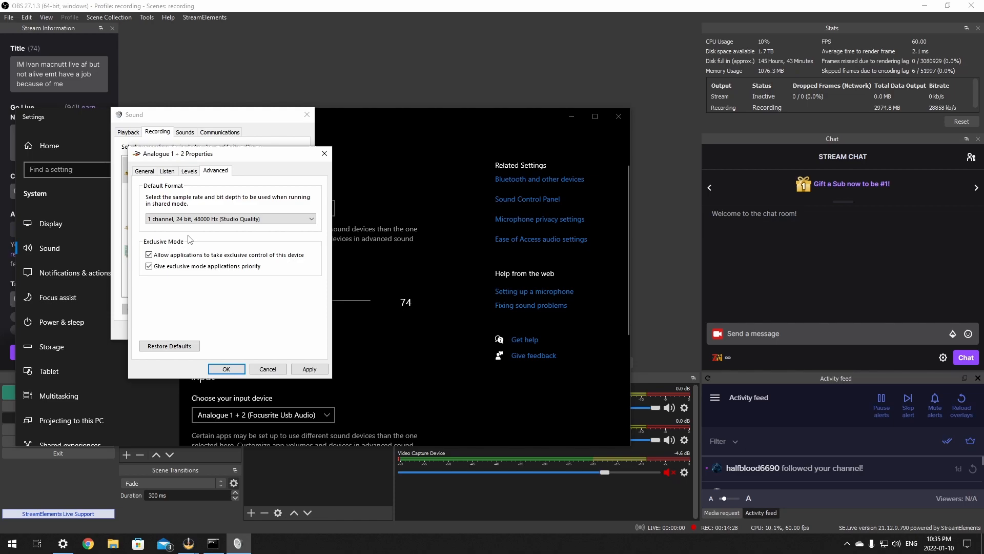
left_click(225, 368)
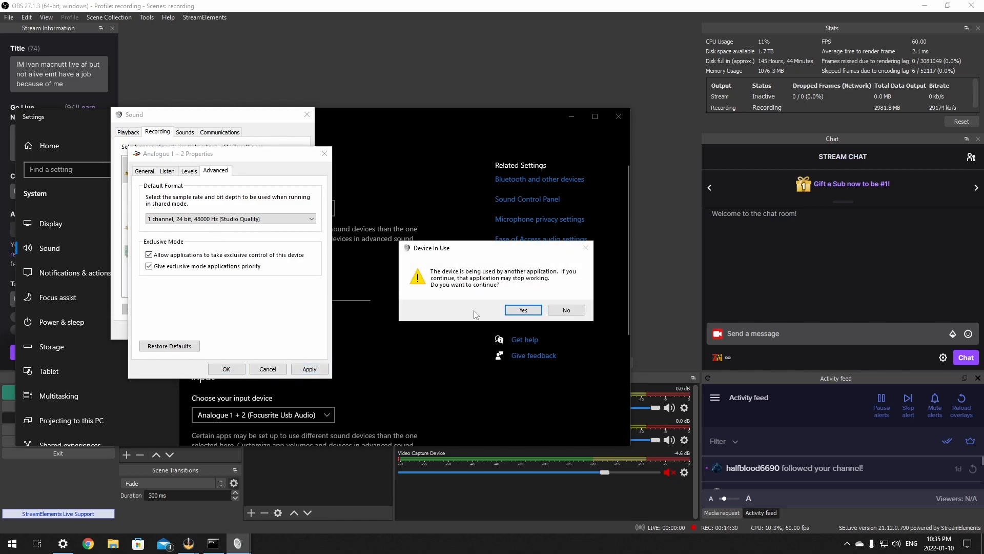
left_click(523, 309)
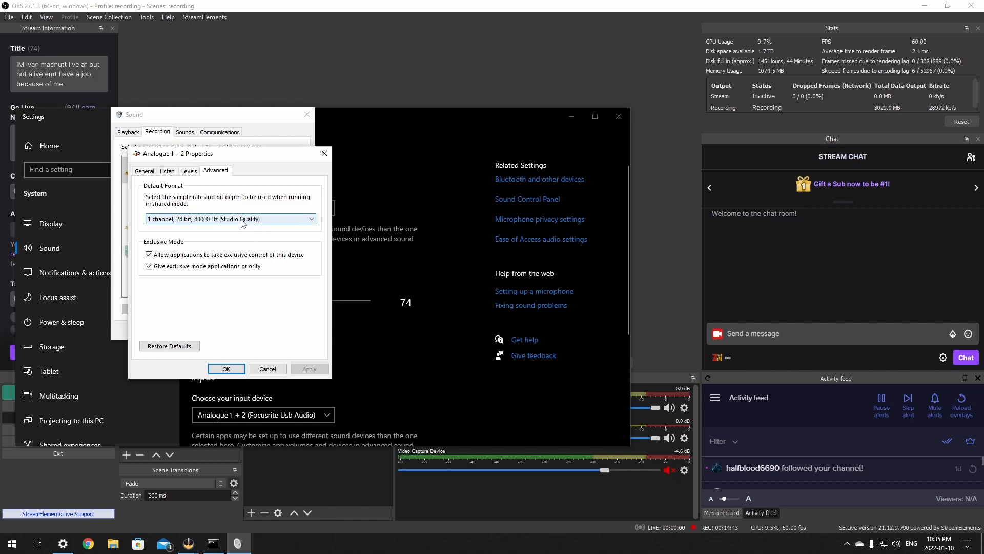
left_click(230, 218)
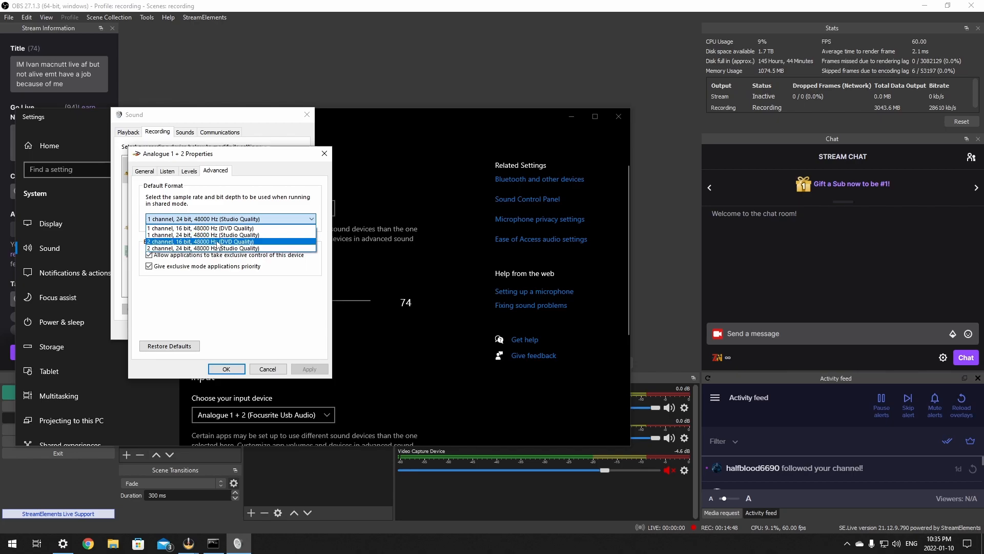
left_click(229, 227)
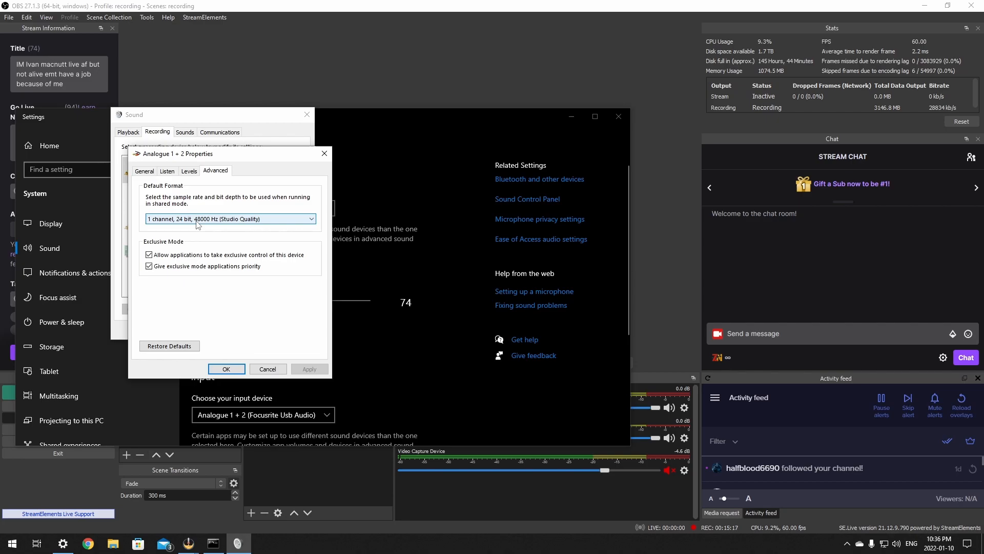
mouse_move(203, 251)
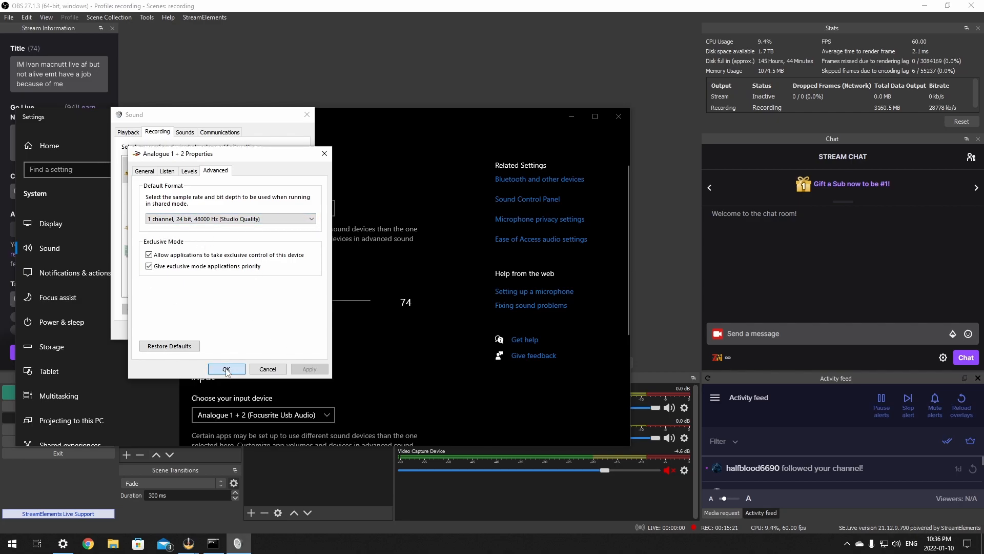
left_click(226, 369)
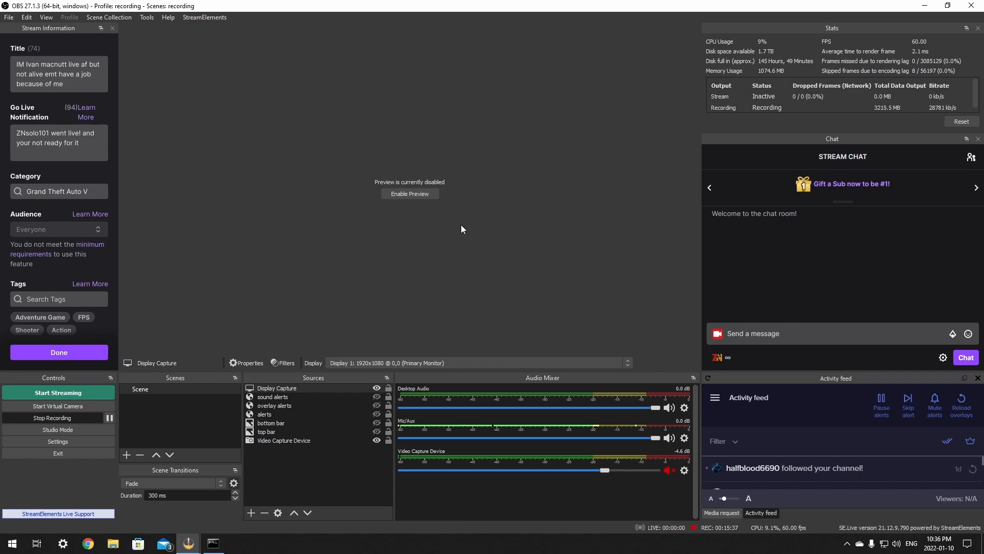
mouse_move(485, 214)
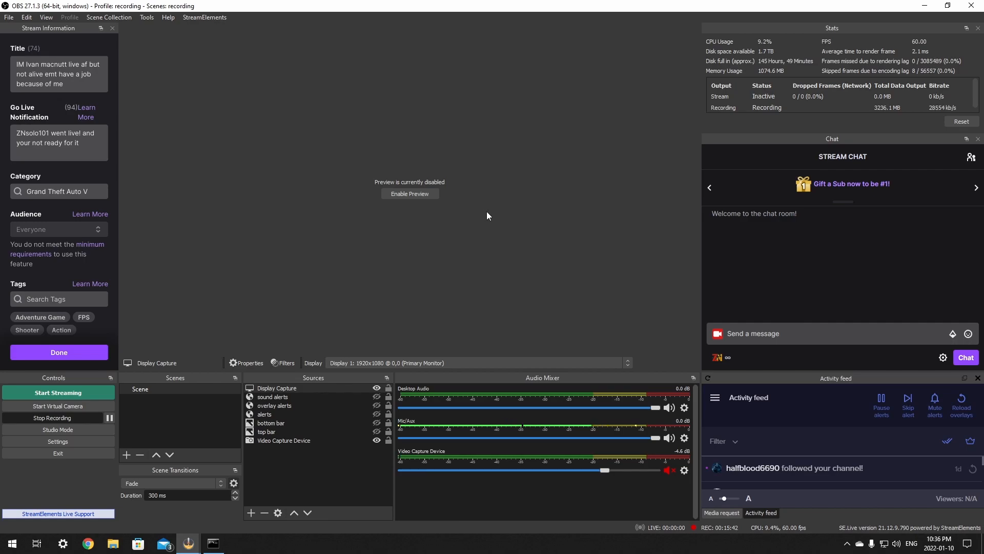
mouse_move(453, 215)
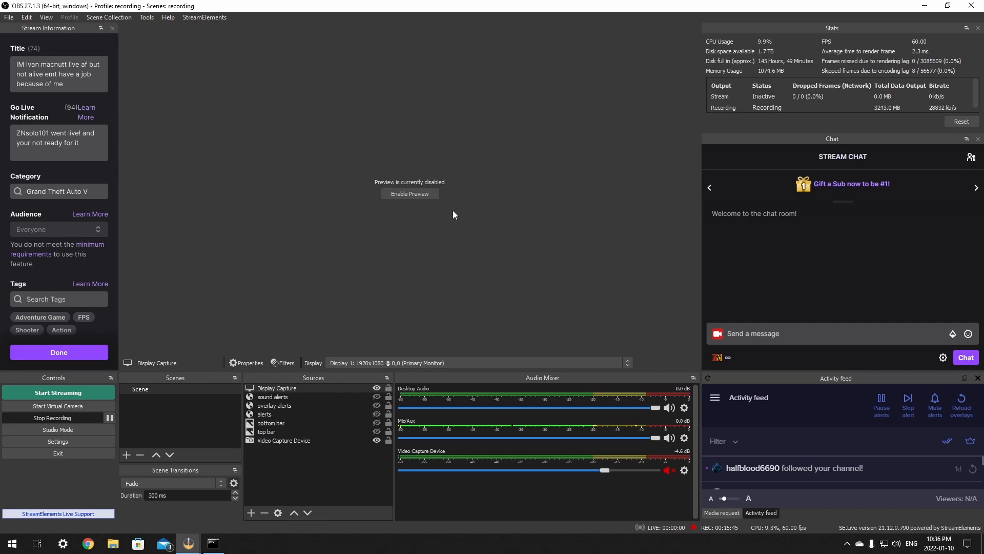
mouse_move(421, 218)
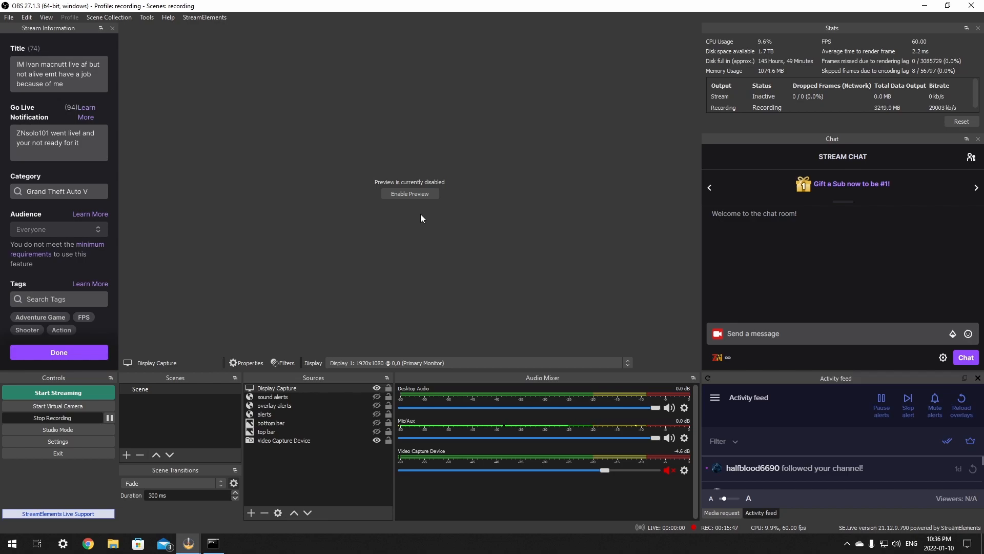